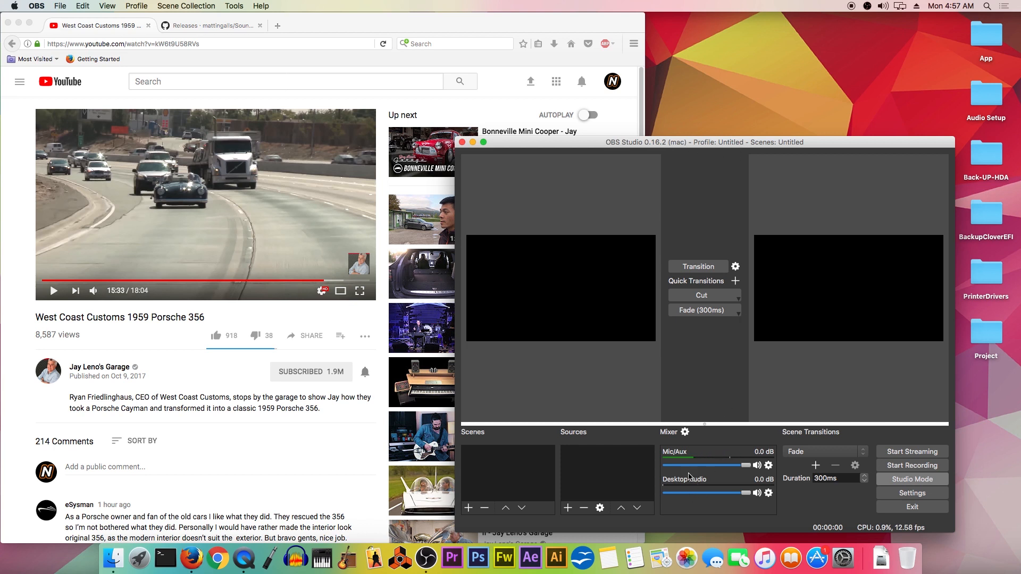
mouse_move(71, 295)
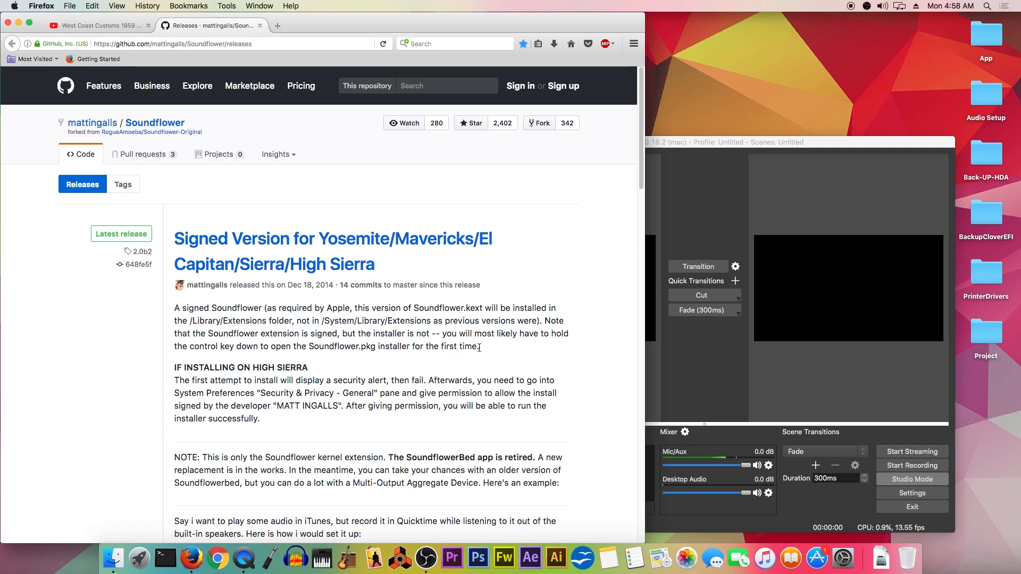
mouse_move(436, 296)
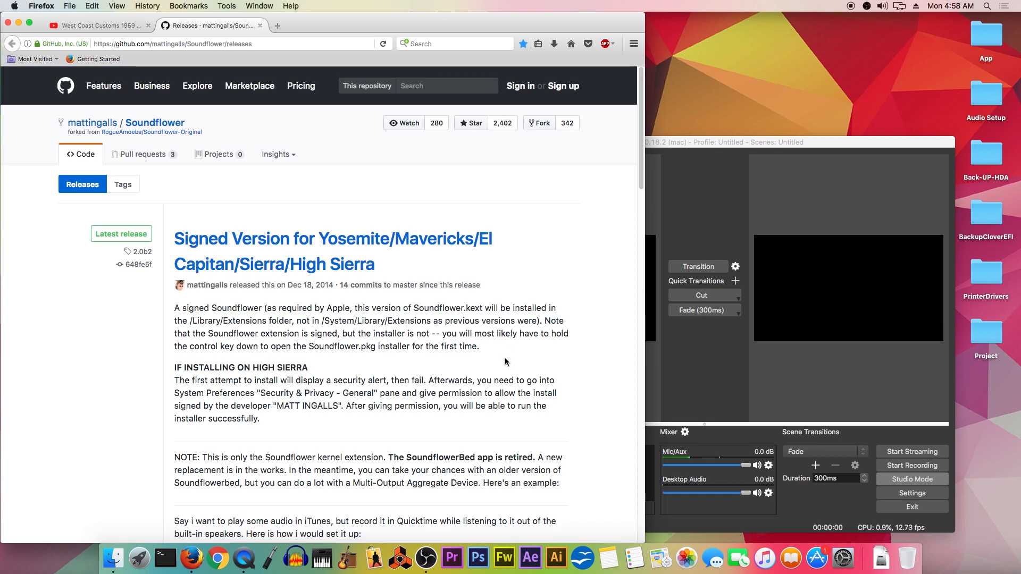
Step: Download Soundflower-2.0b2.dmg from the Downloads section of the GitHub releases page
scroll(down, 3)
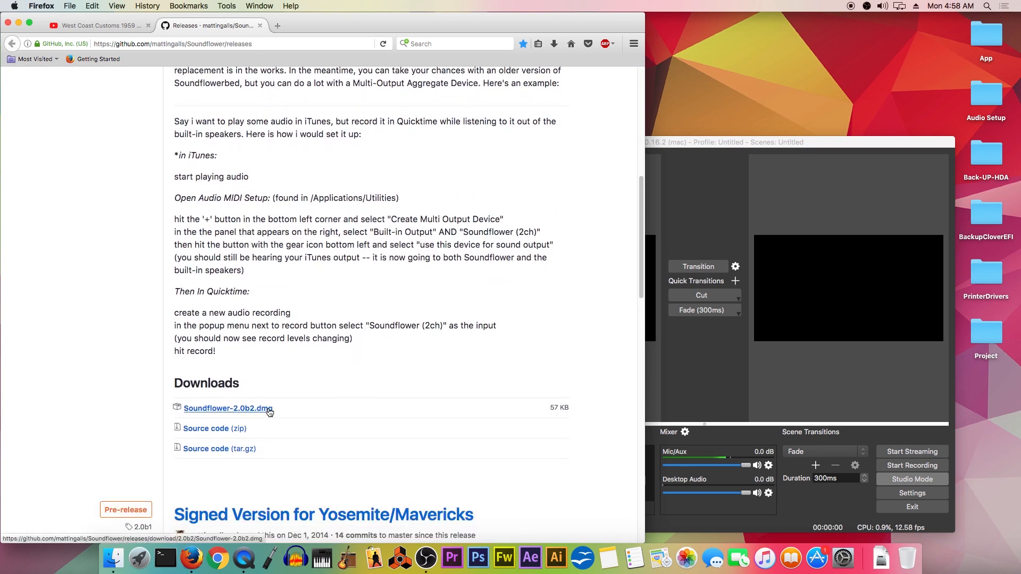
click(227, 409)
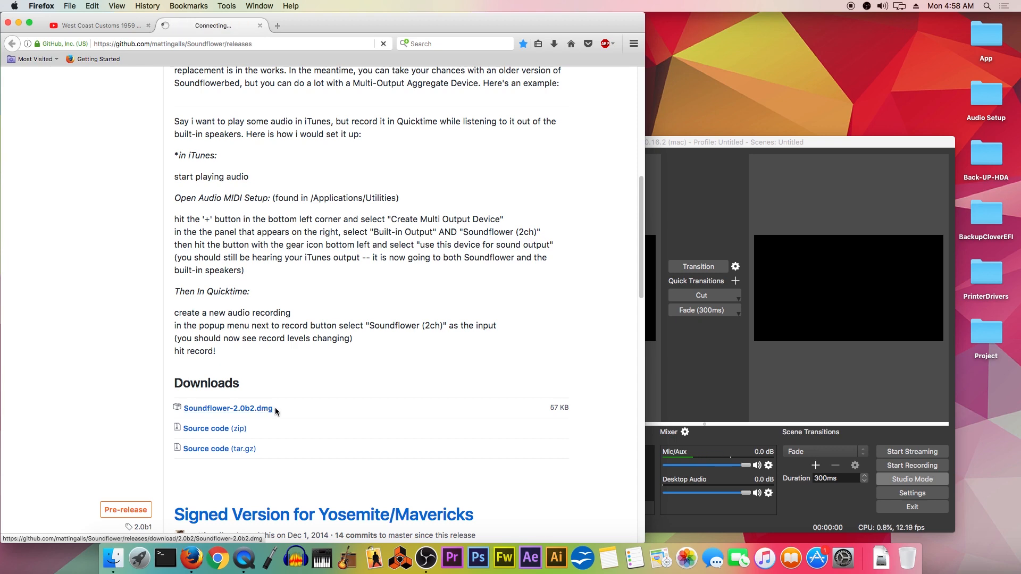
click(227, 409)
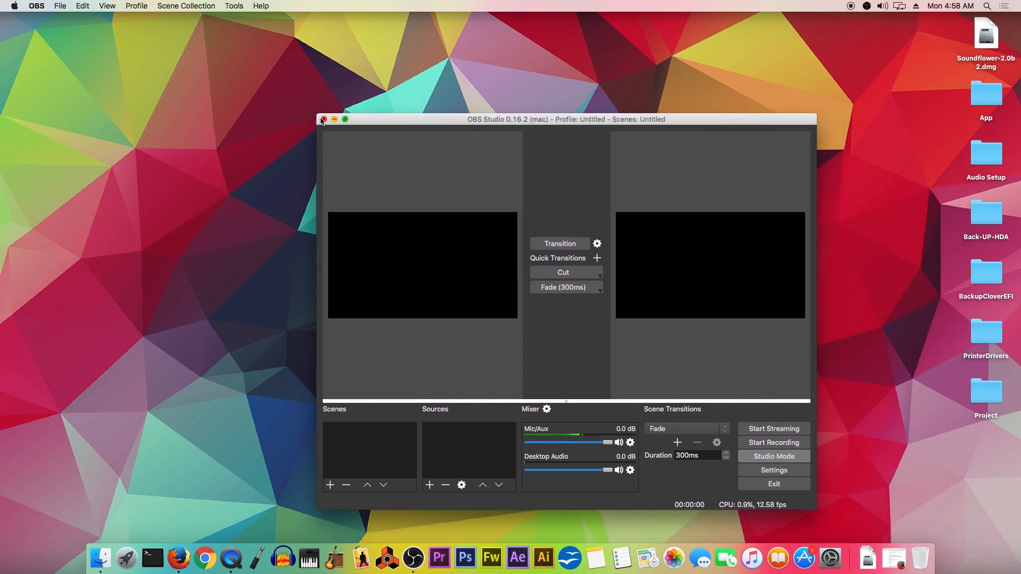
Step: Close the OBS window and mount Soundflower-2.0b2.dmg from the desktop
click(323, 120)
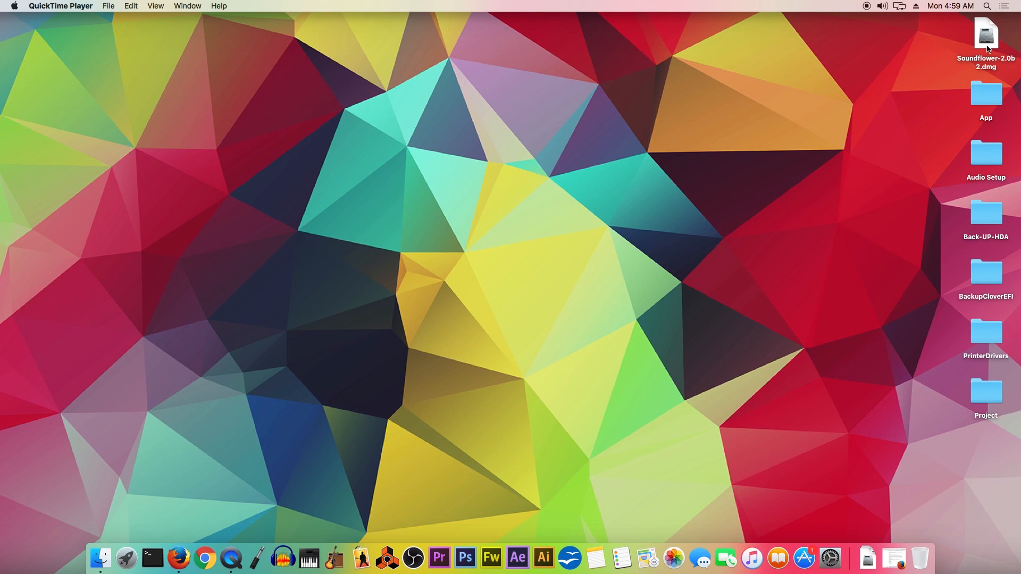
double_click(986, 34)
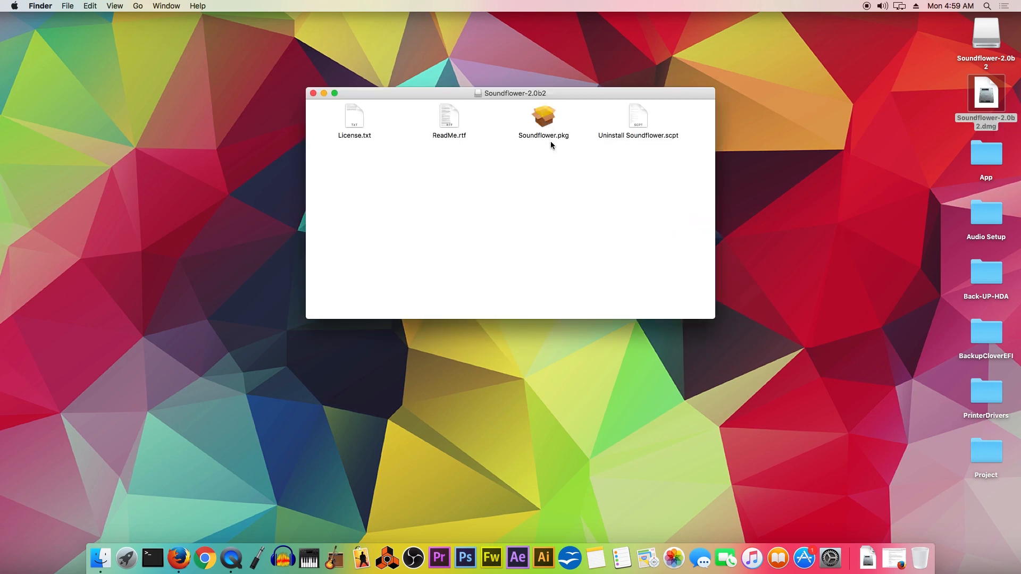
Step: Run Soundflower.pkg, authorize with the admin password, install it and close the installer
double_click(543, 117)
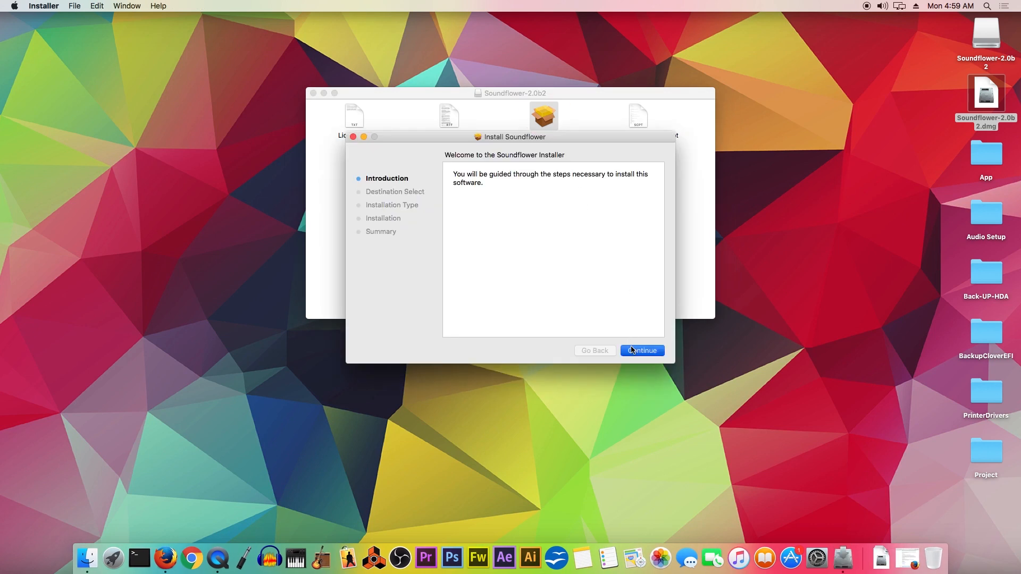
click(645, 351)
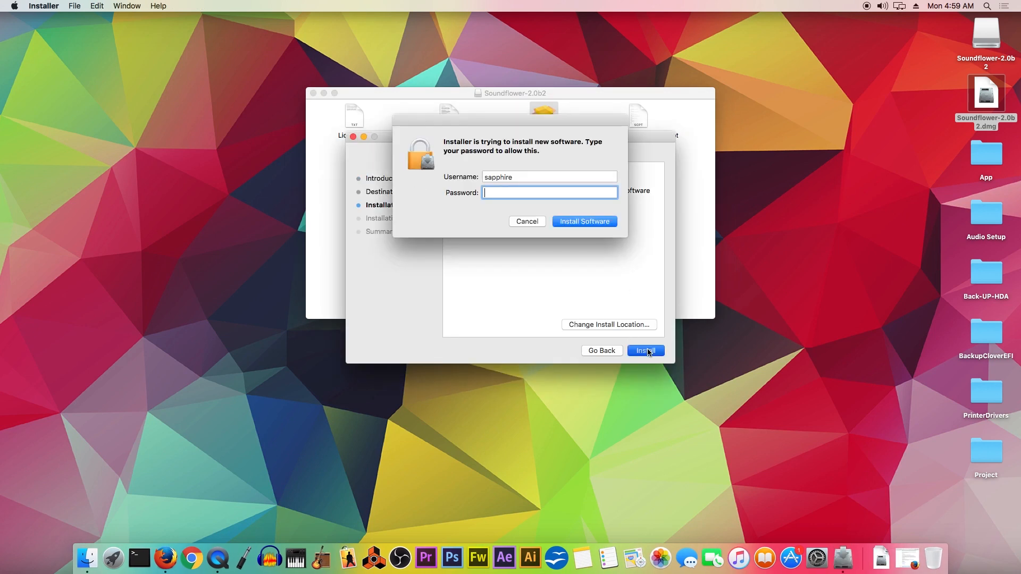
text(•)
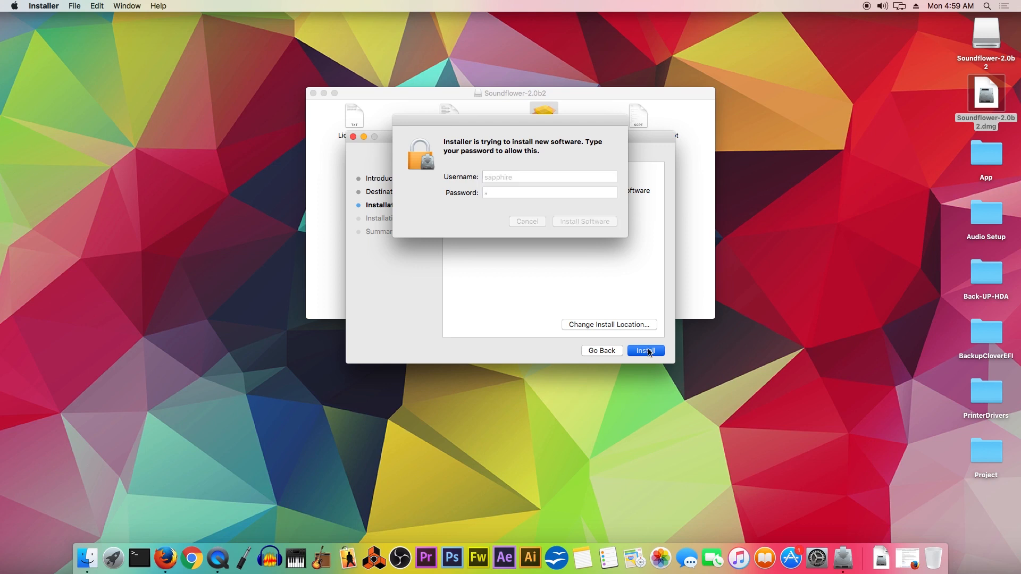
click(583, 221)
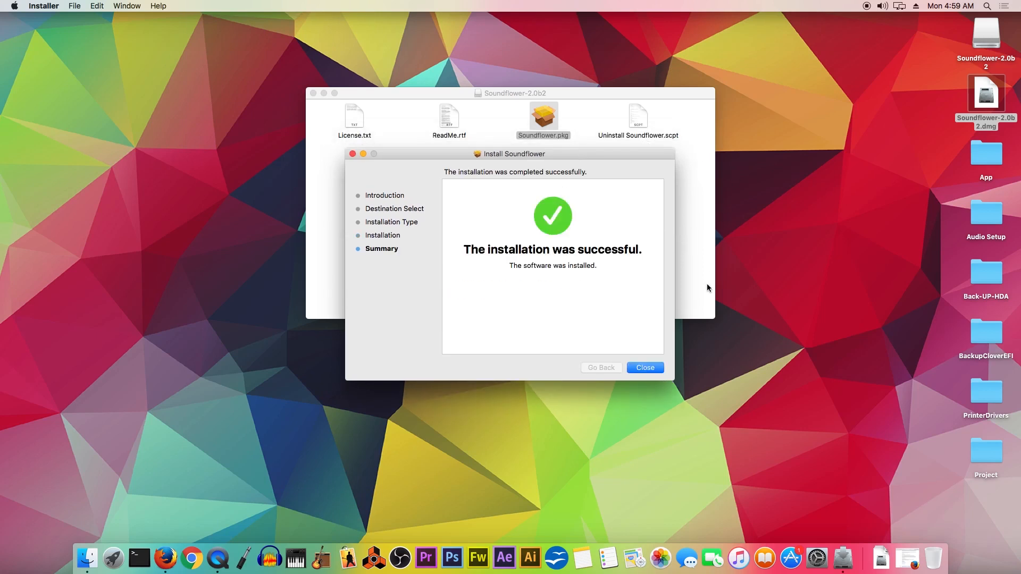
mouse_move(652, 311)
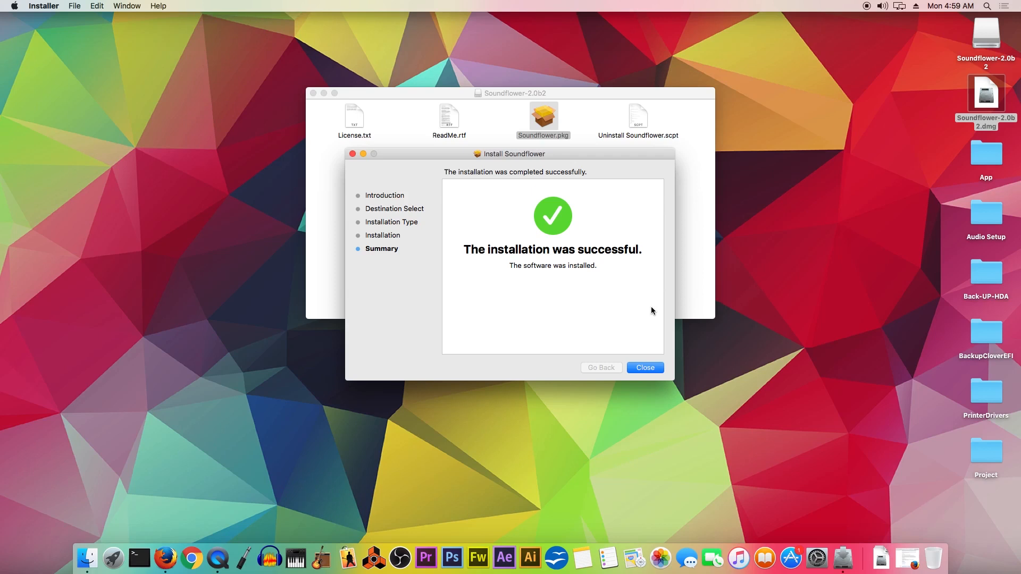
click(644, 367)
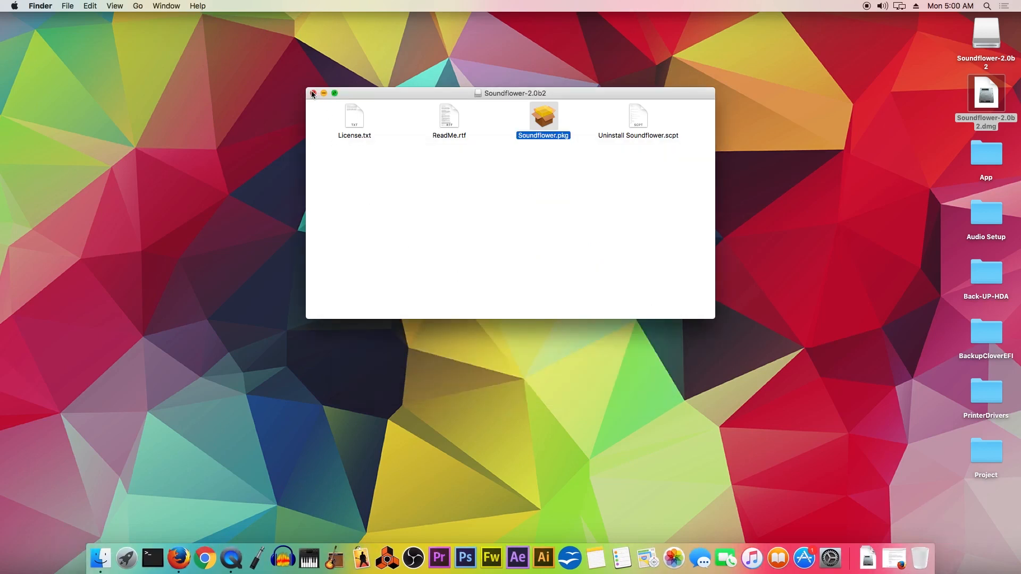
Step: Close the Soundflower disk window and go to Applications > Utilities in Finder
click(313, 93)
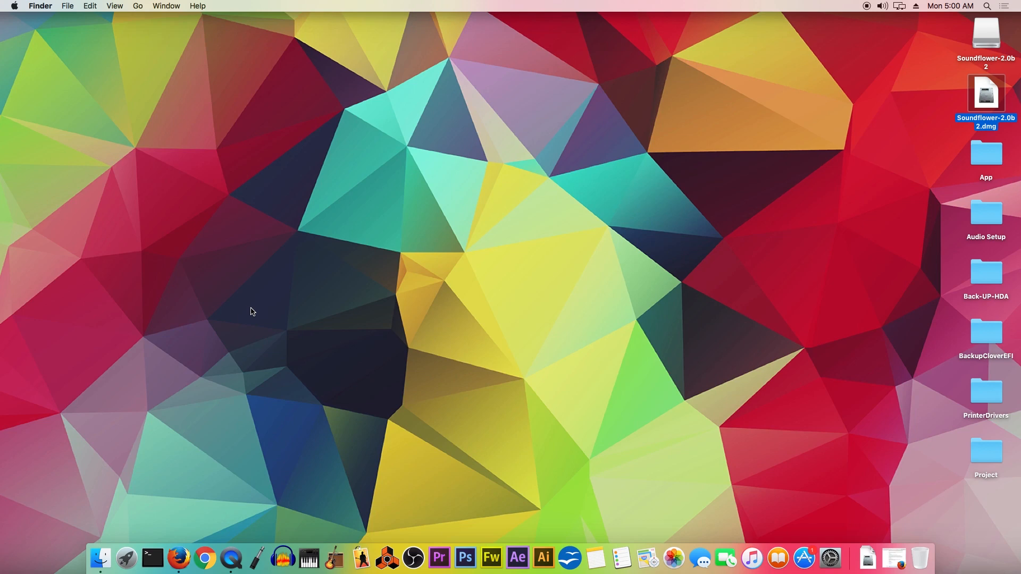
mouse_move(213, 476)
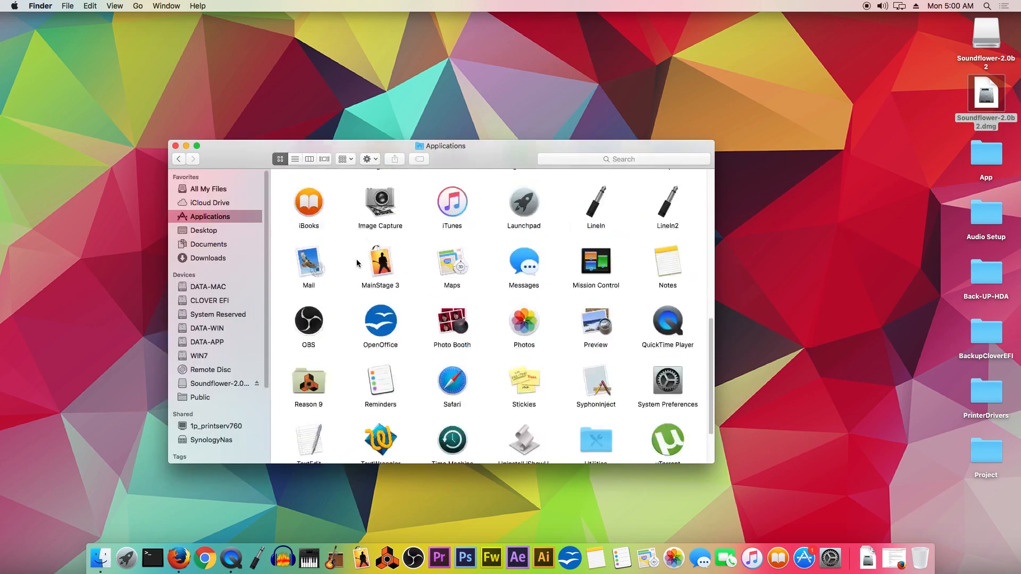
scroll(down, 3)
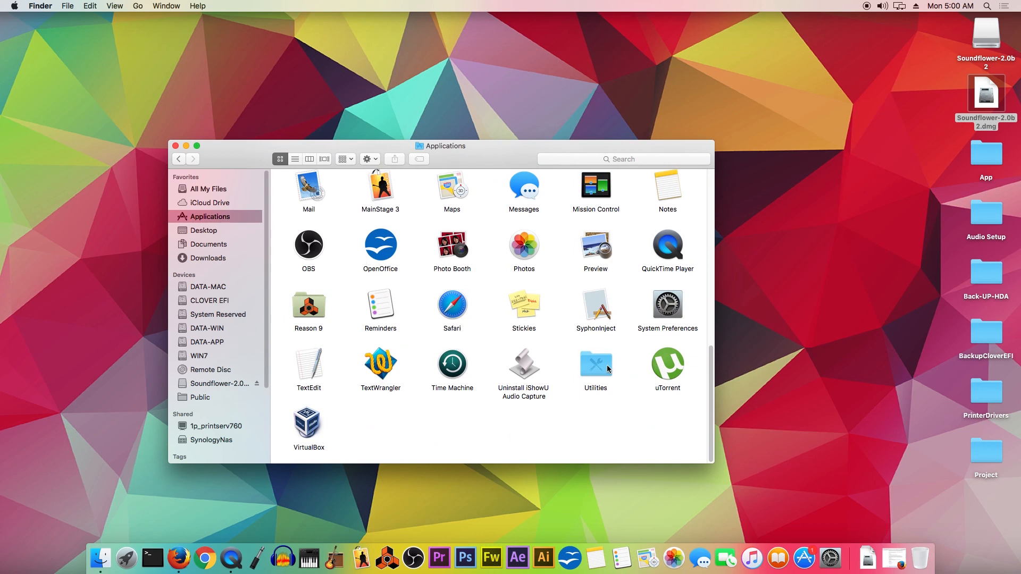
double_click(595, 363)
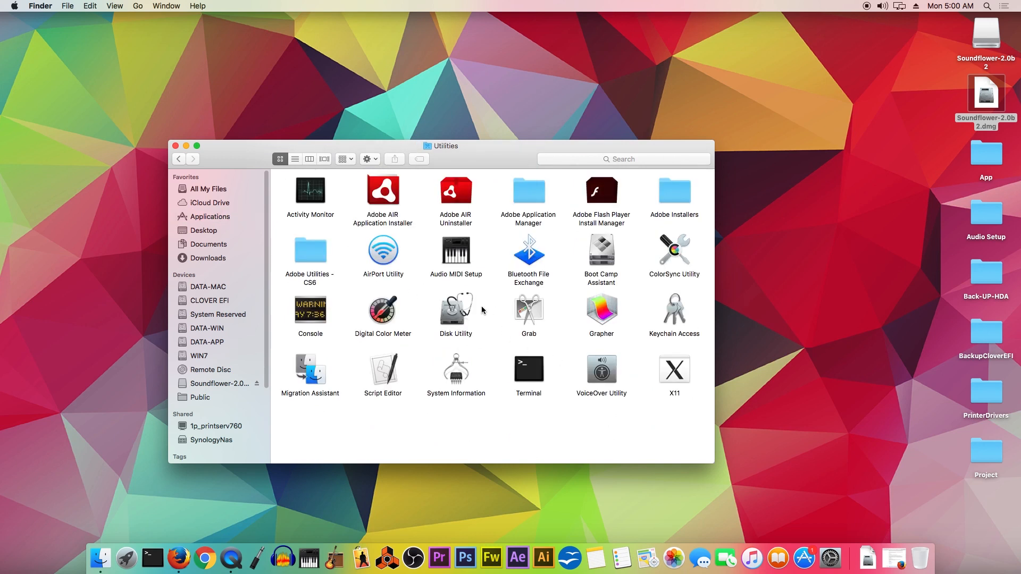
mouse_move(461, 280)
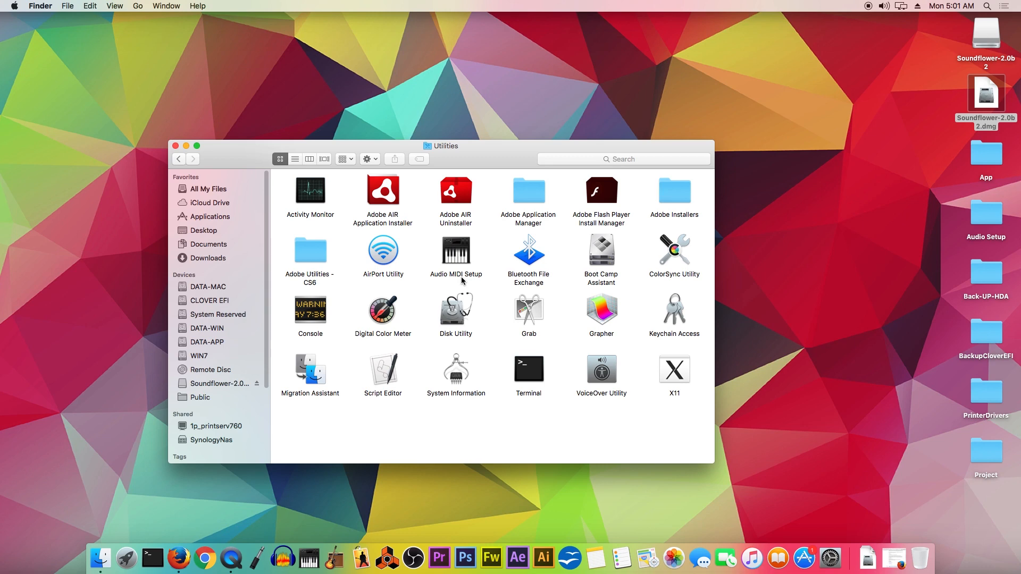
Step: In Audio MIDI Setup, create a Multi-Output Device using Built-in Output and Soundflower (2ch)
double_click(456, 253)
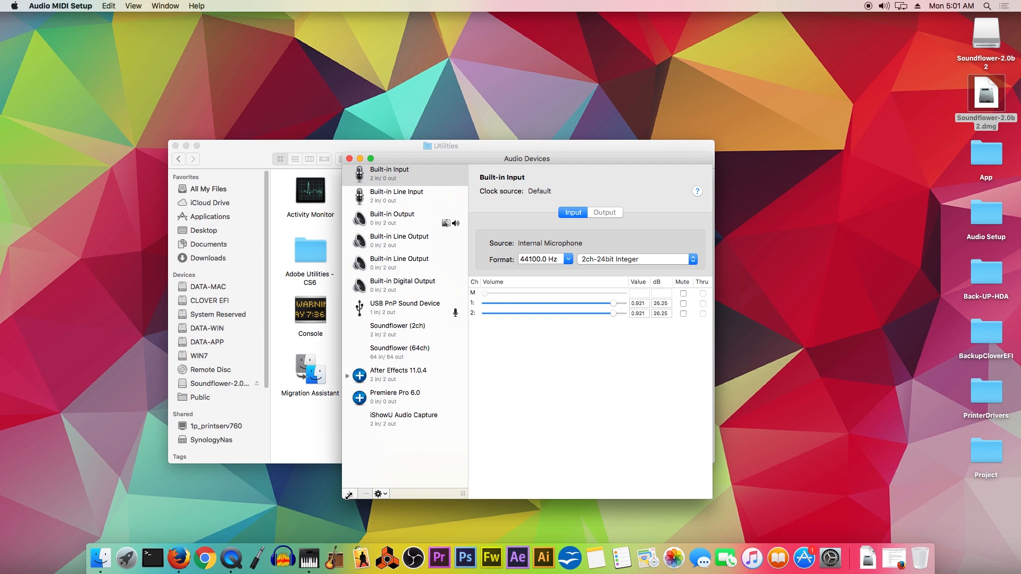
click(350, 493)
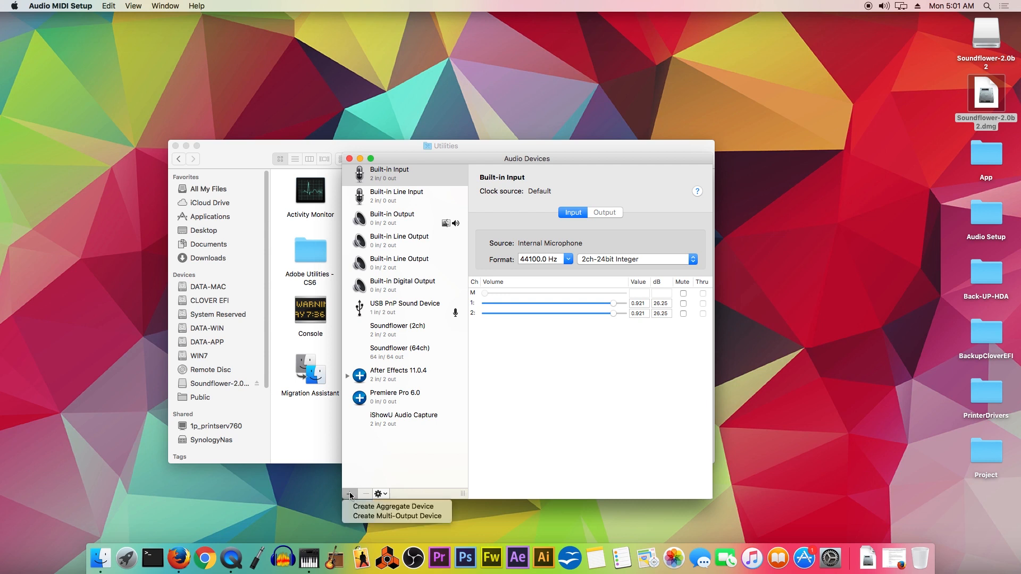
mouse_move(397, 516)
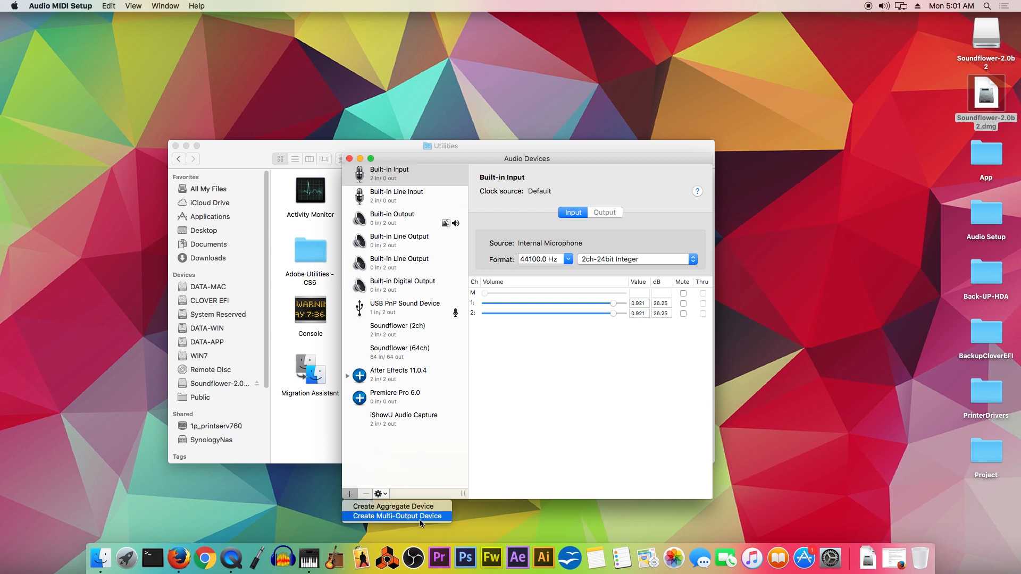
click(396, 516)
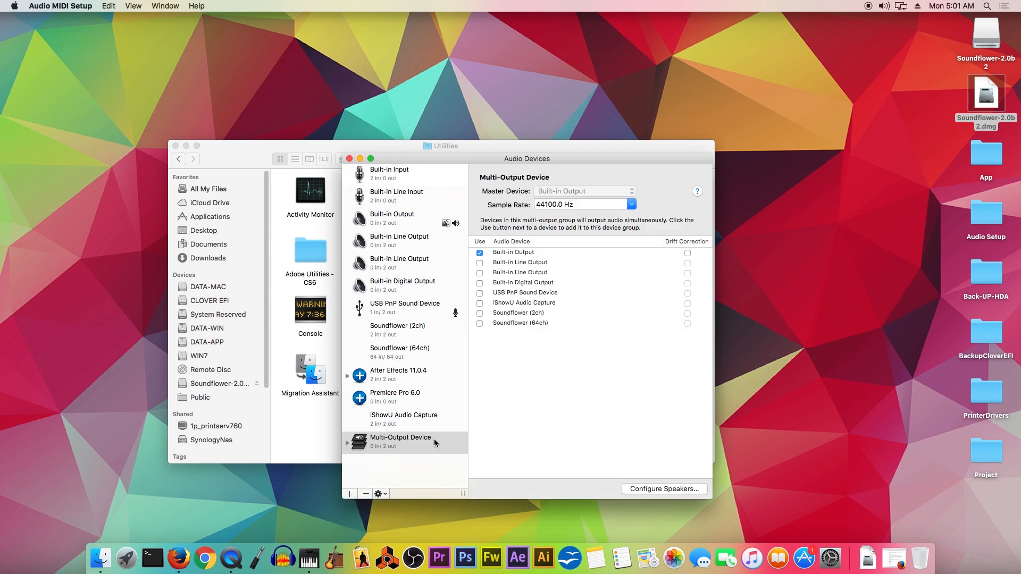
mouse_move(534, 256)
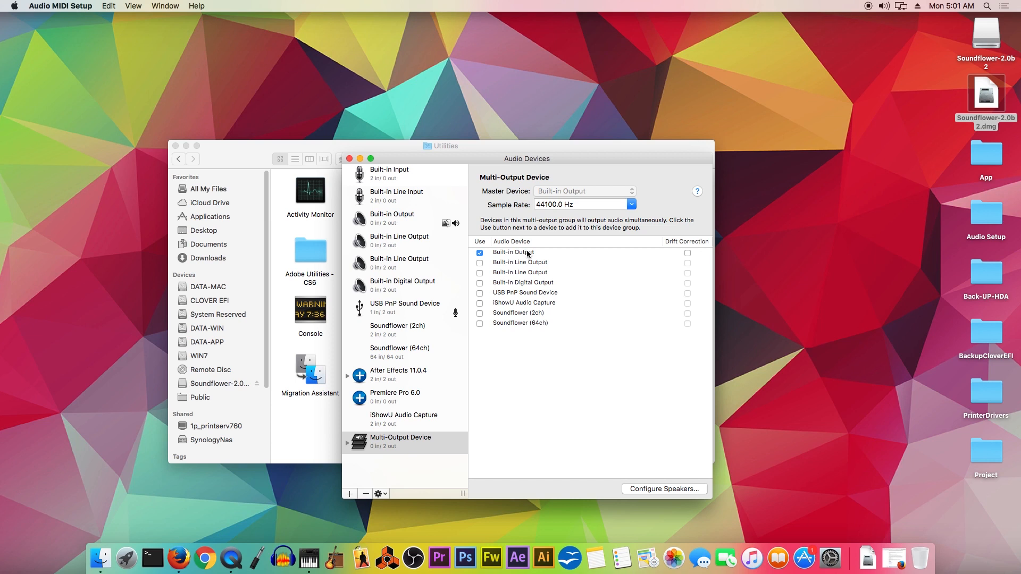
mouse_move(494, 330)
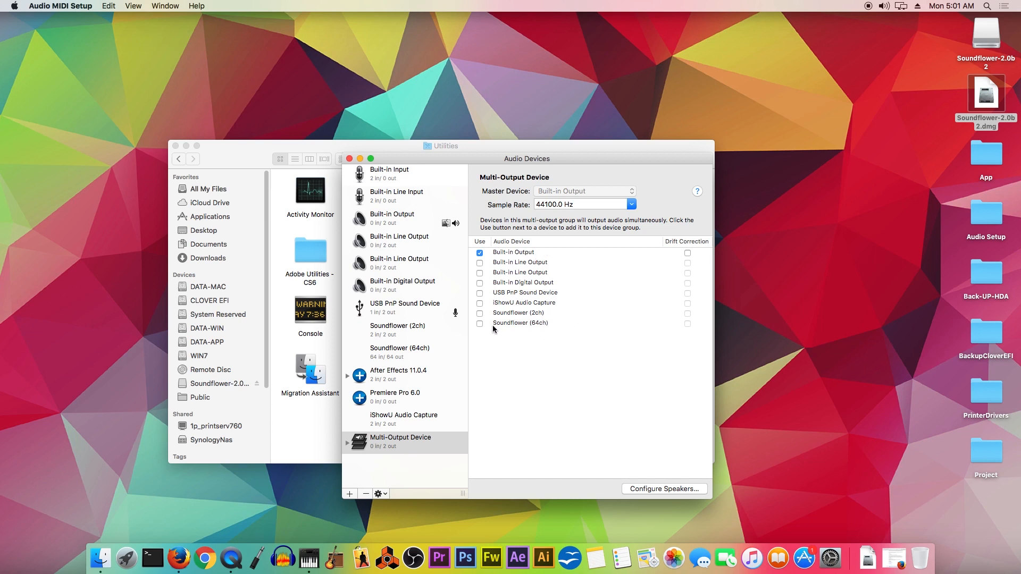
mouse_move(504, 319)
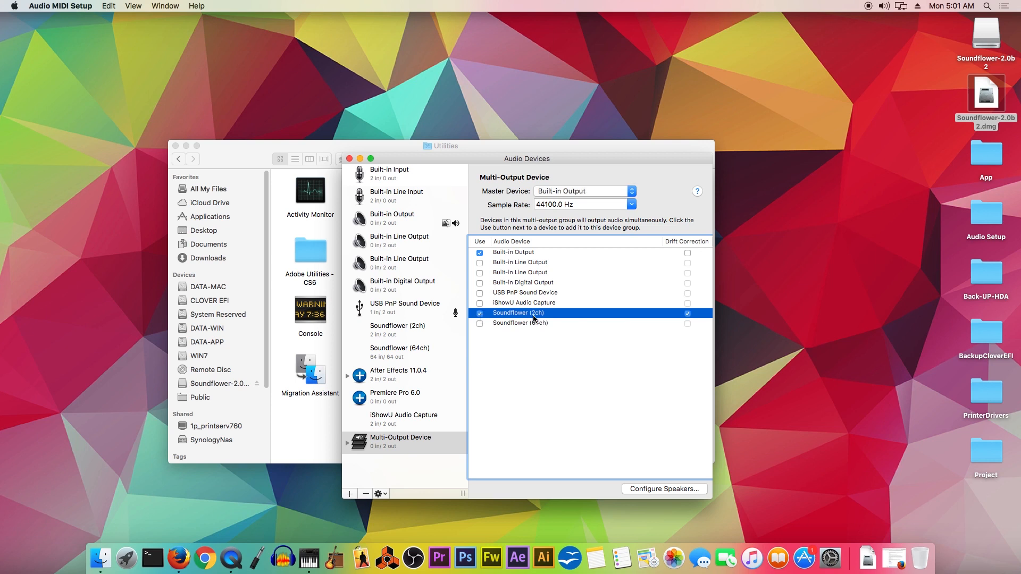
mouse_move(527, 320)
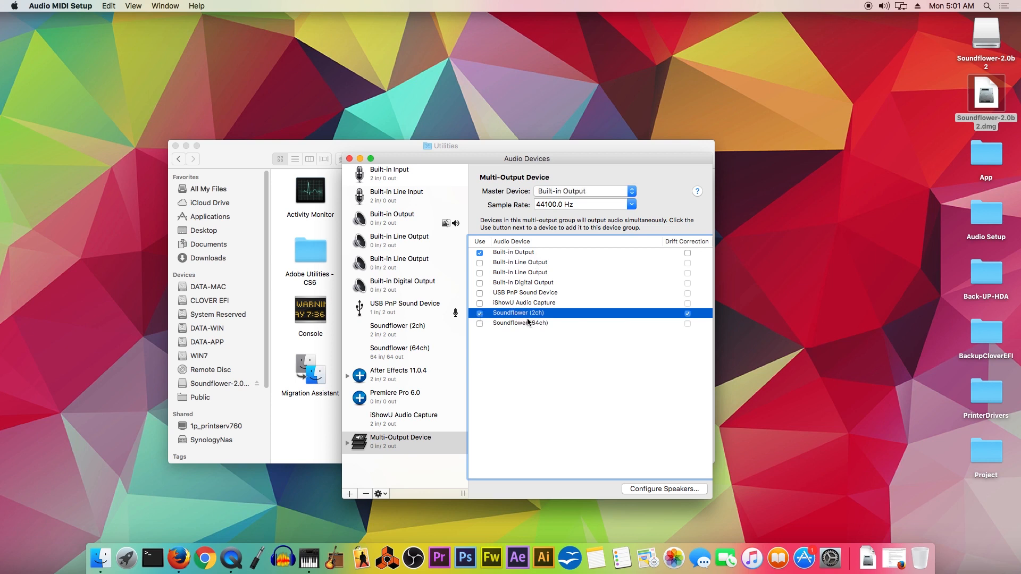
mouse_move(424, 212)
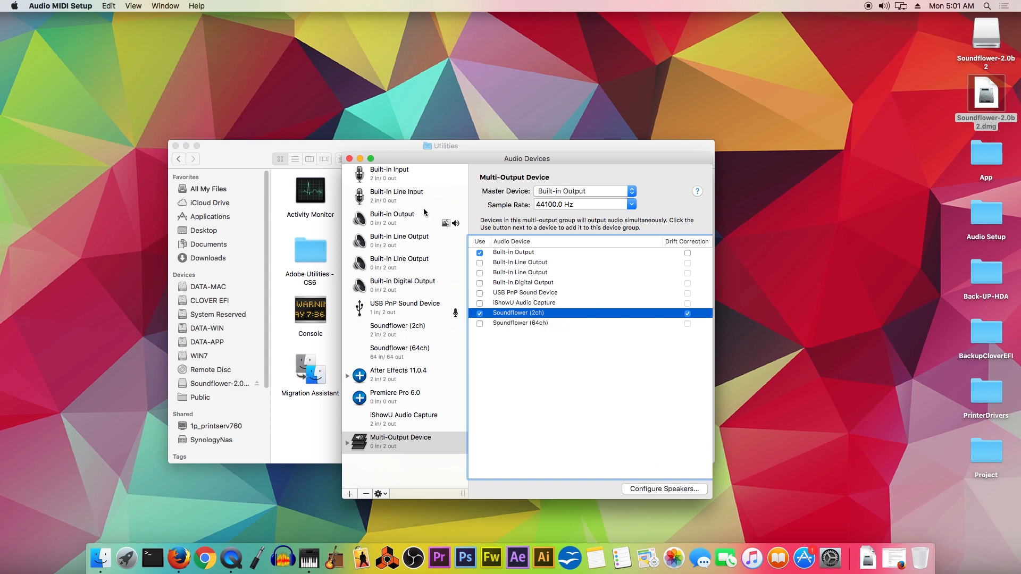
click(349, 158)
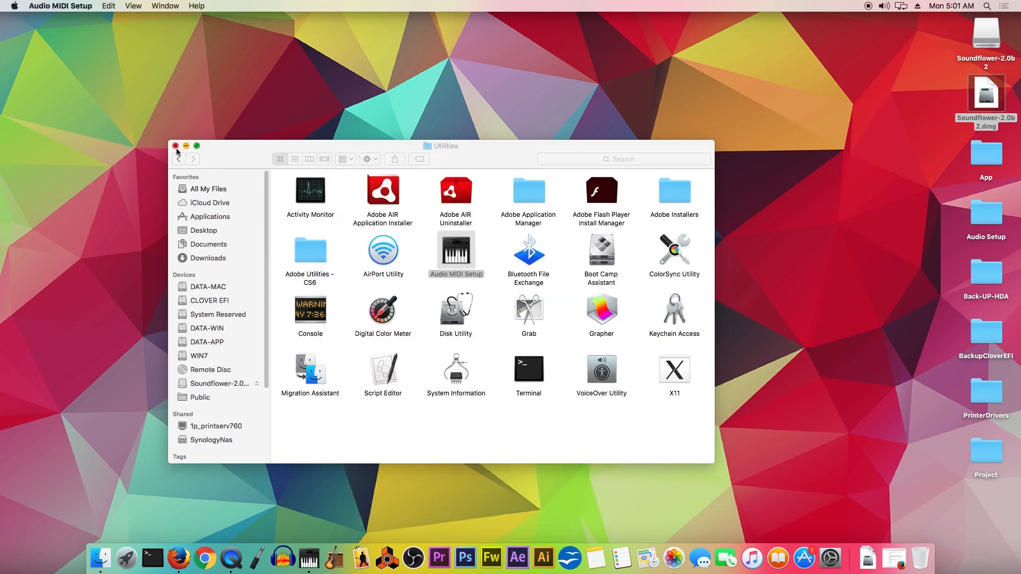
Step: Select Multi-Output Device as the output in System Preferences > Sound, then close it
click(175, 145)
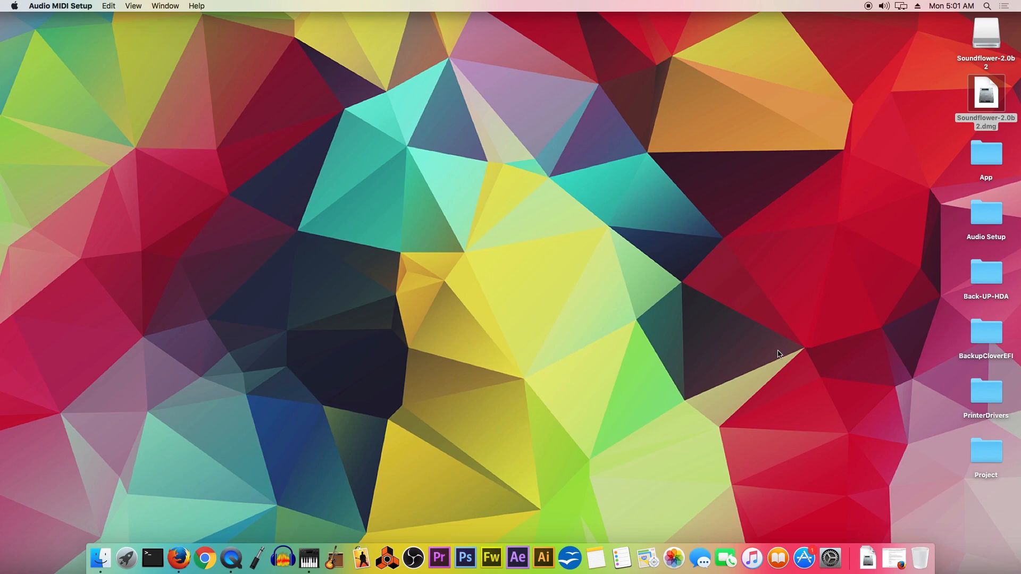
click(829, 558)
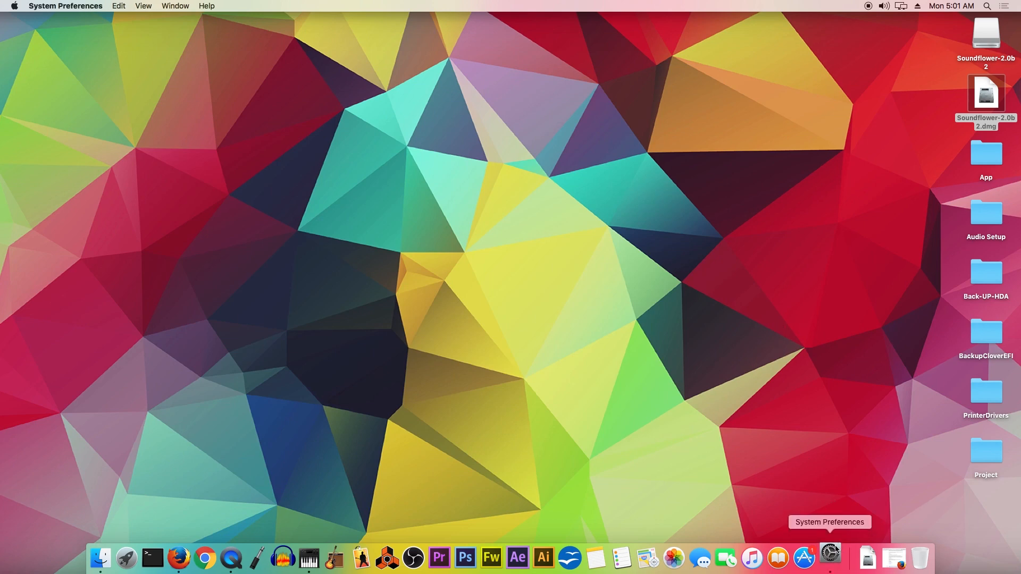
click(830, 558)
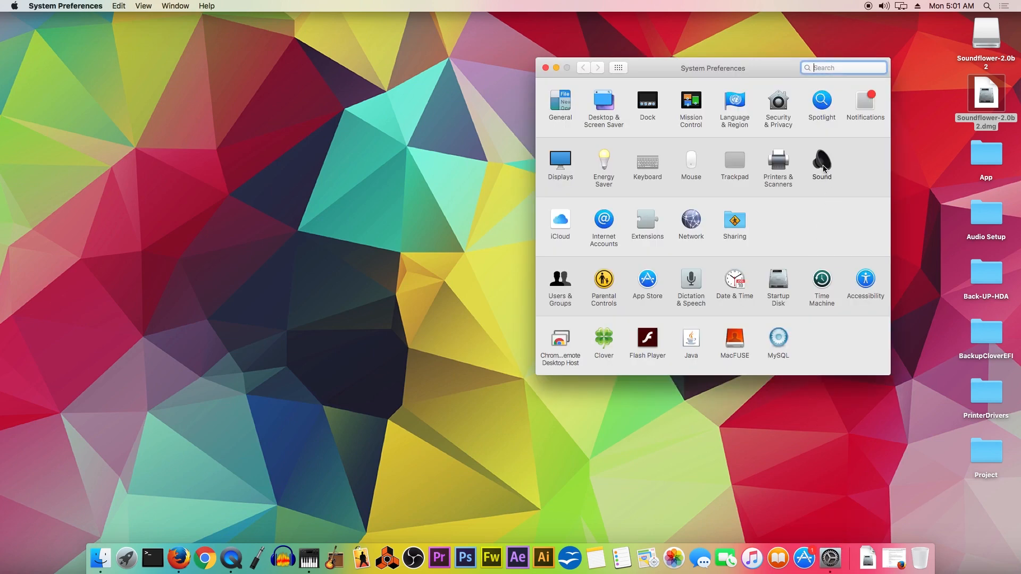
click(822, 163)
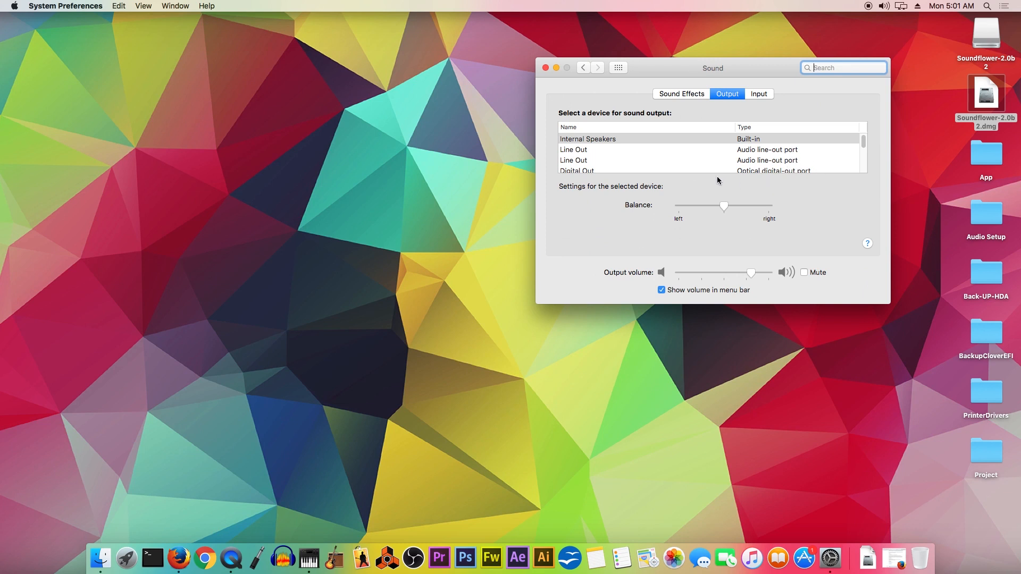
scroll(down, 3)
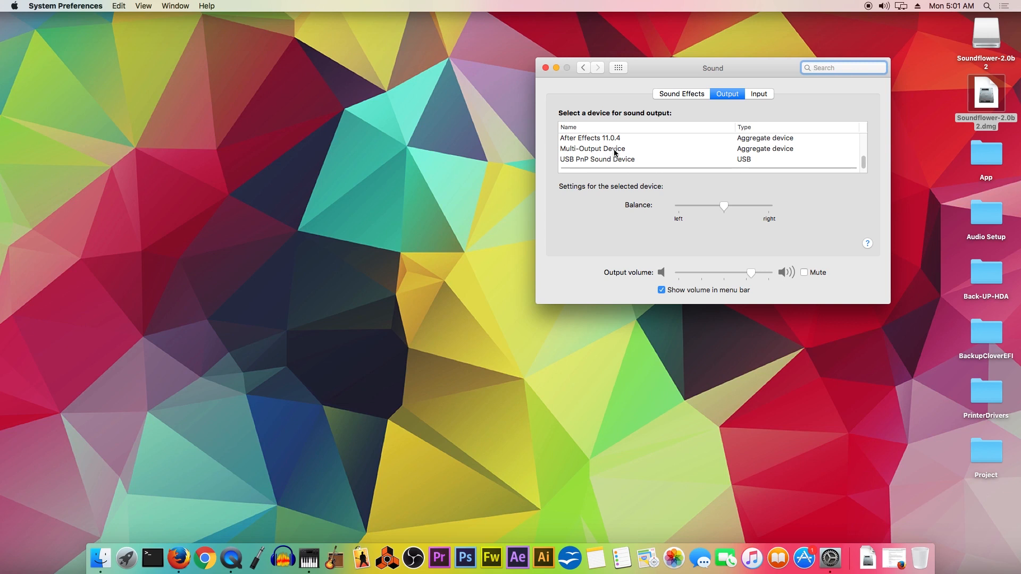
click(593, 149)
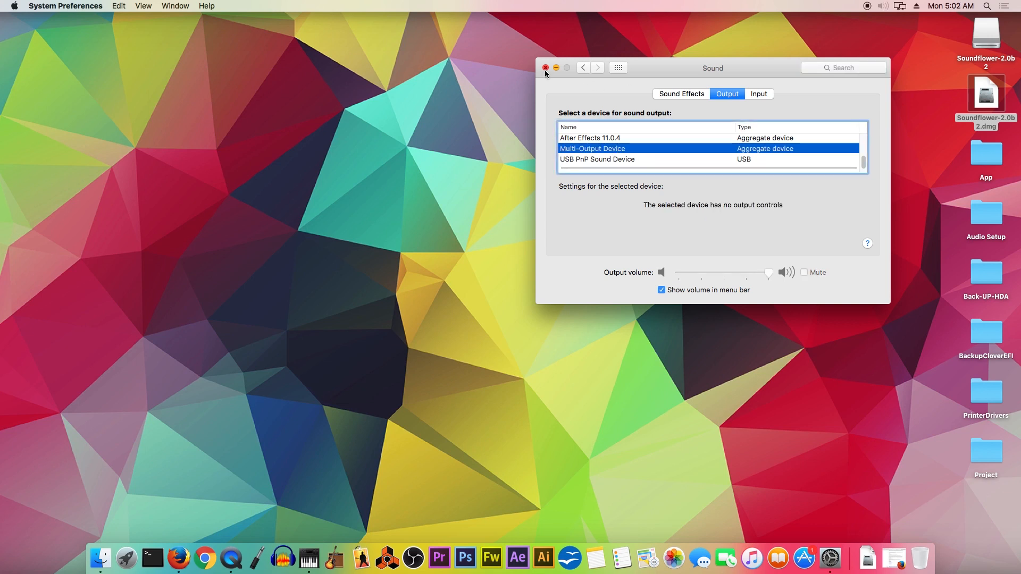
click(545, 67)
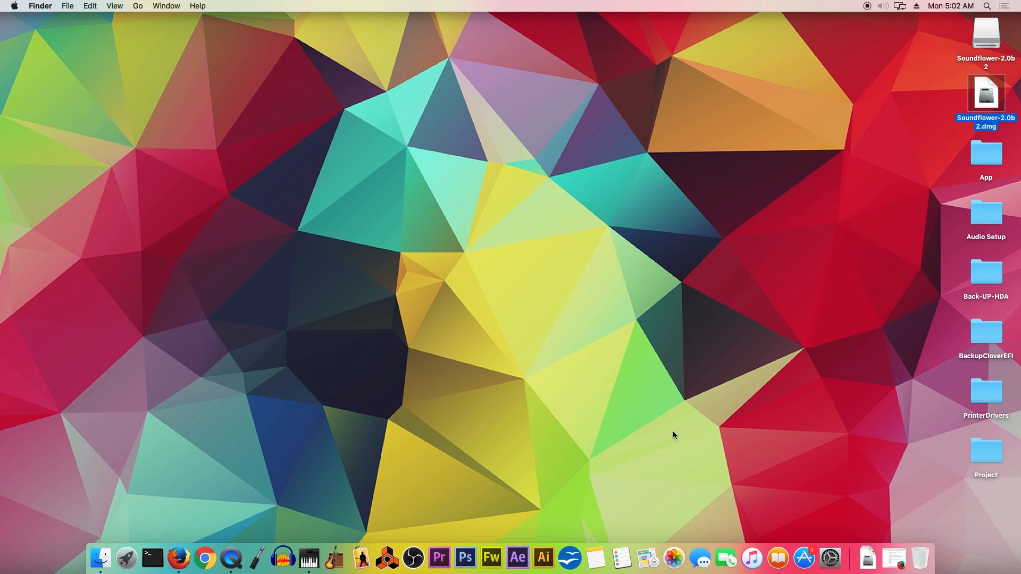
mouse_move(386, 558)
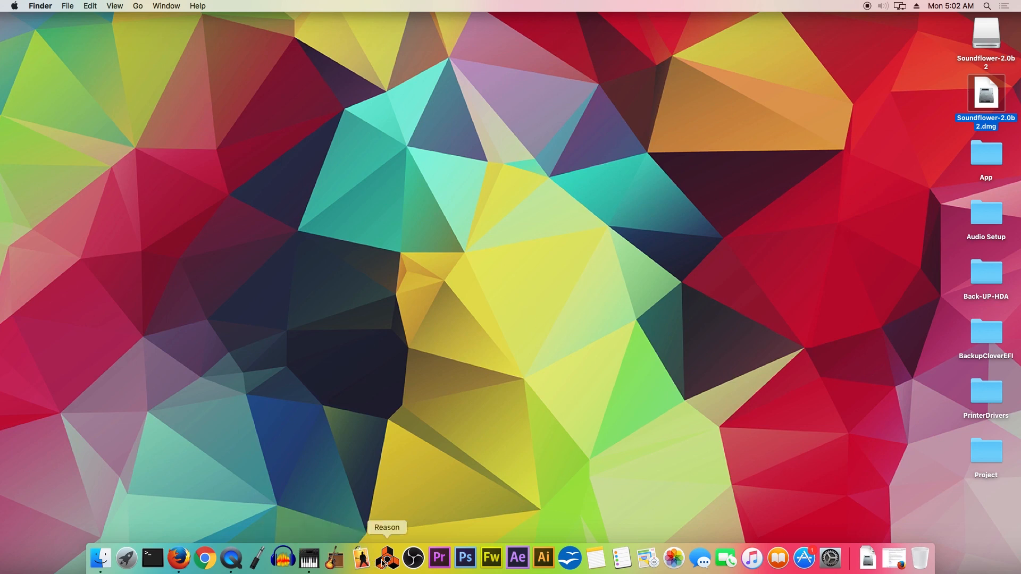
Step: Launch OBS and confirm Audio settings with all Desktop and Mic/Auxiliary devices Disabled
click(413, 558)
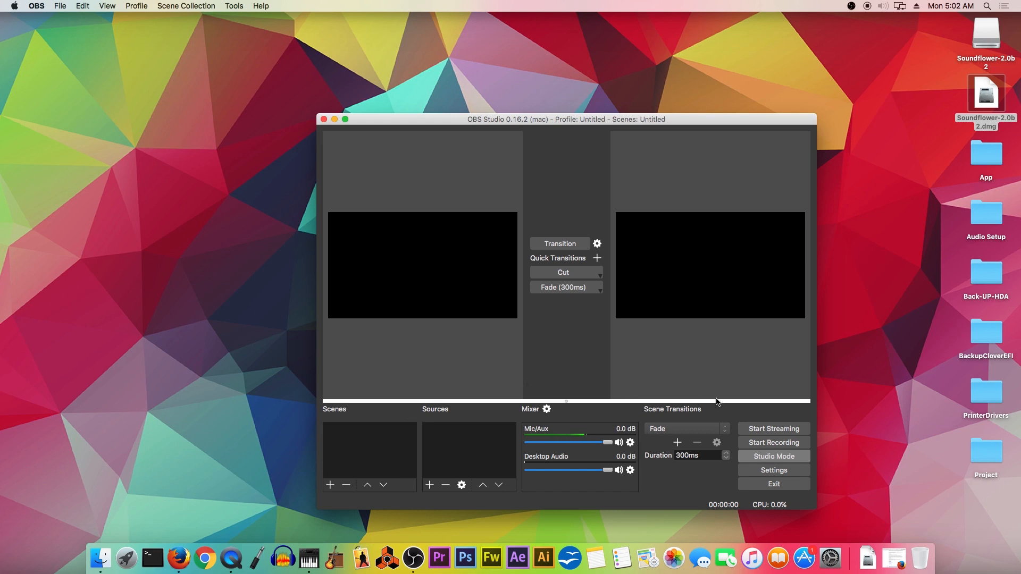
mouse_move(751, 406)
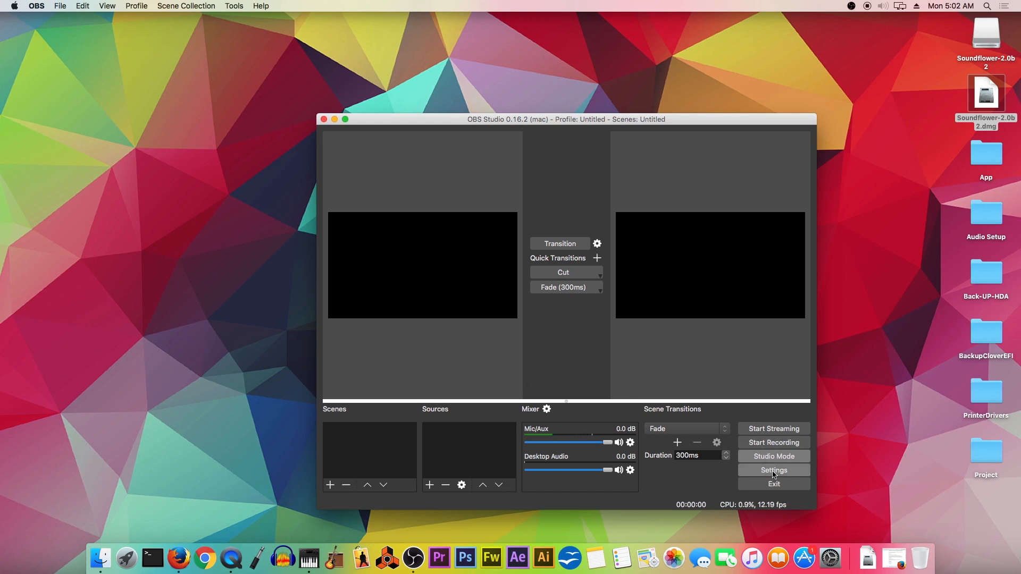
click(774, 471)
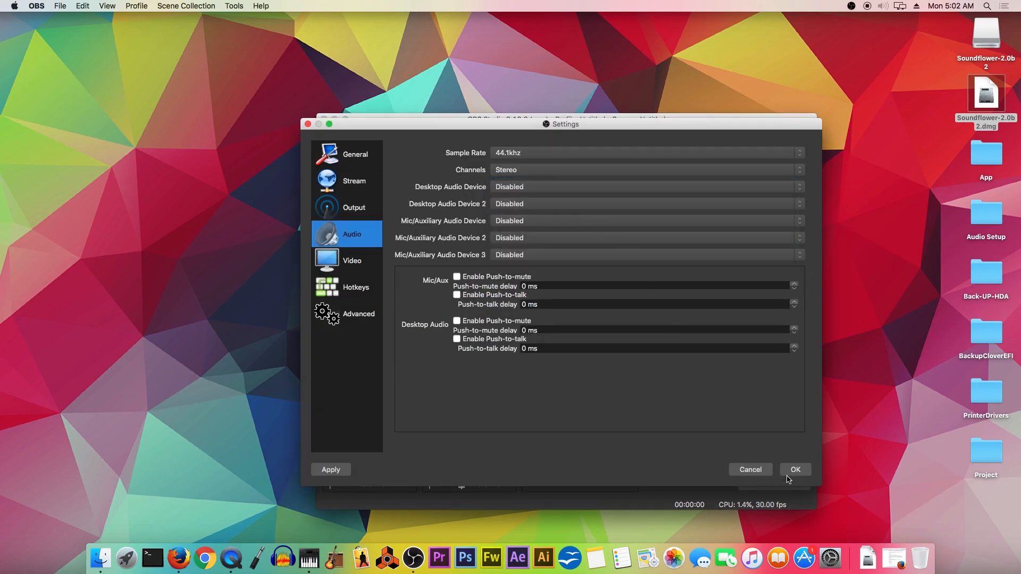
click(795, 470)
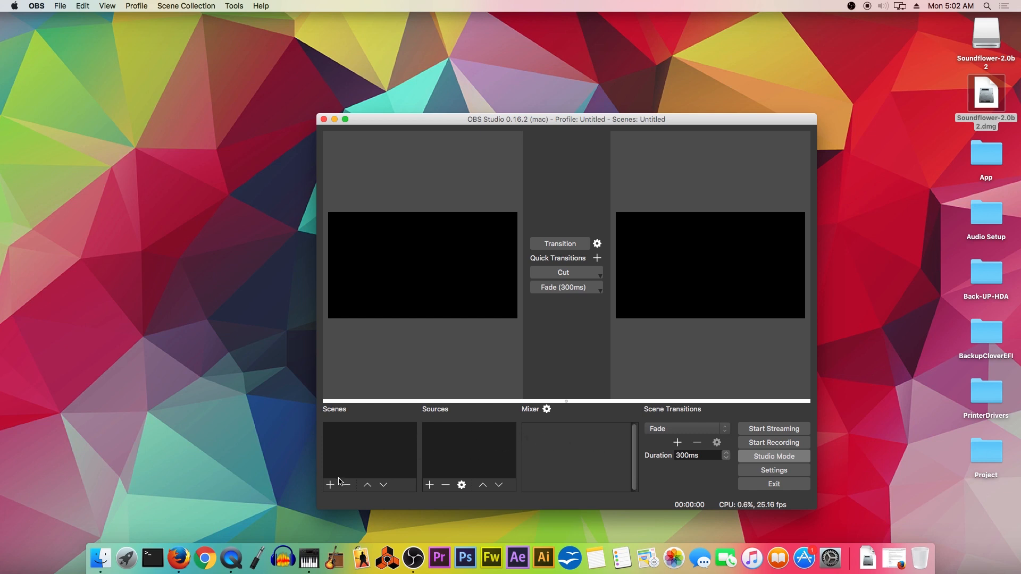
Step: Create Scene 1 and add a Display Capture source with default properties
click(330, 485)
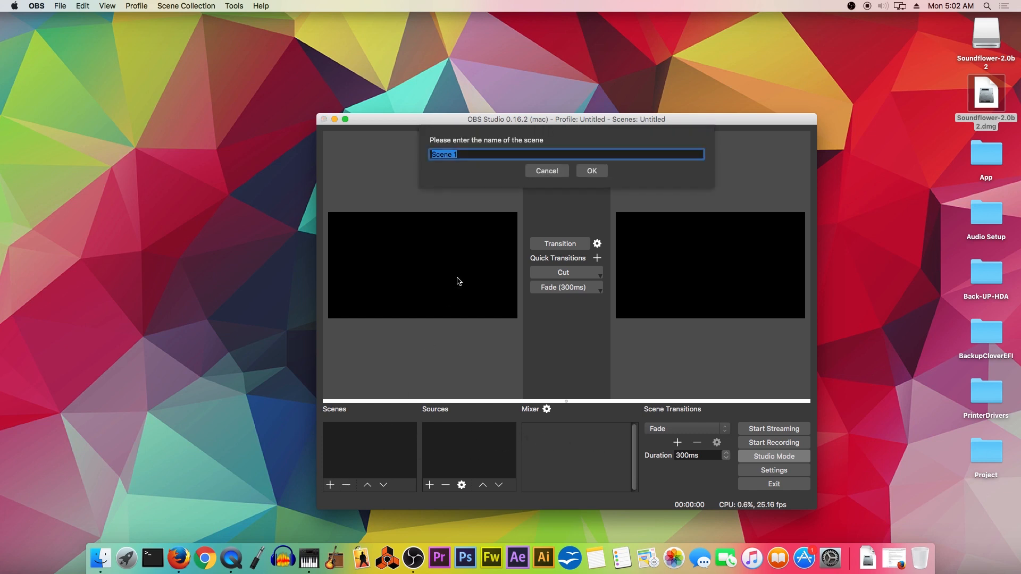
click(590, 171)
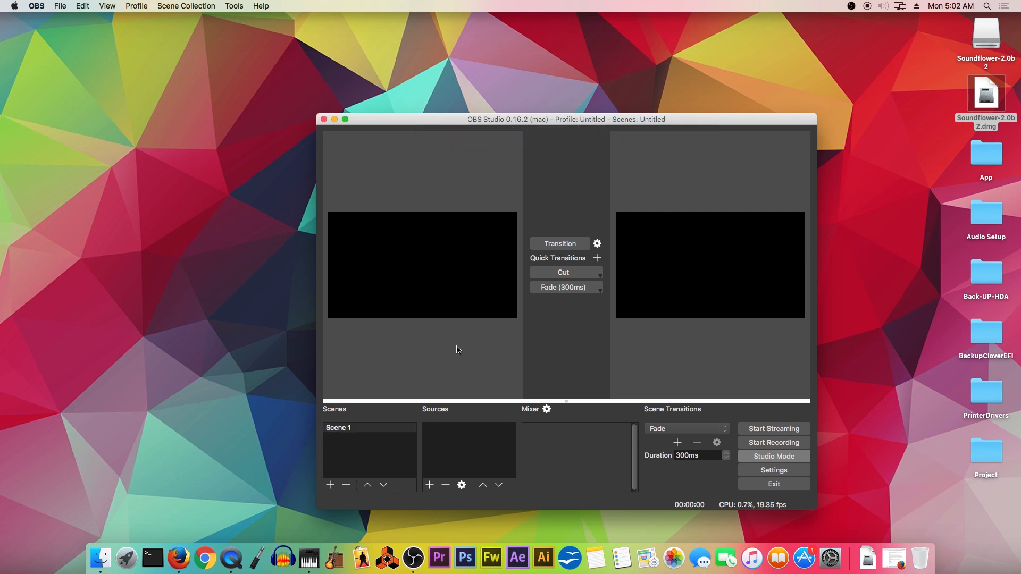
click(429, 484)
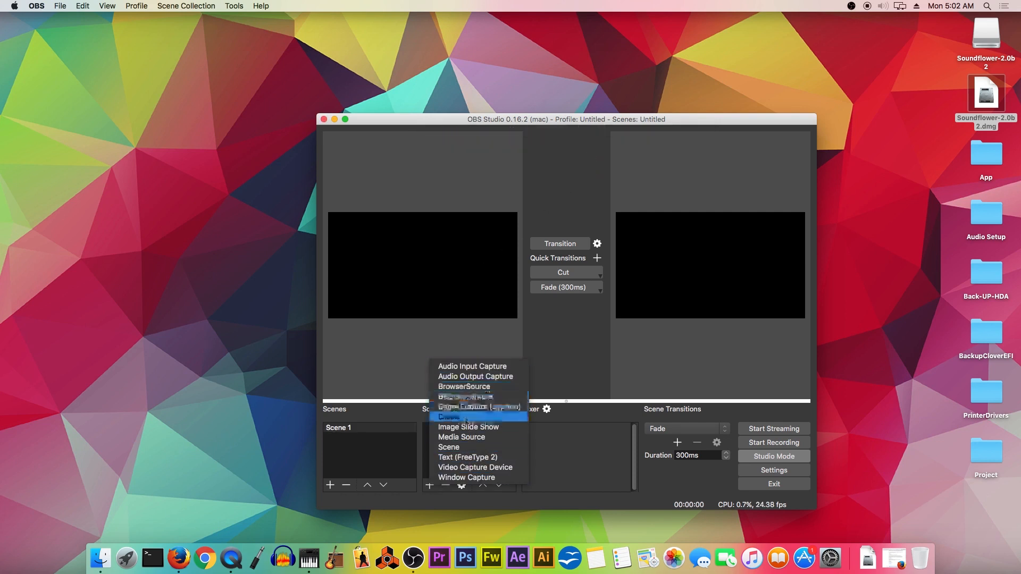
mouse_move(478, 406)
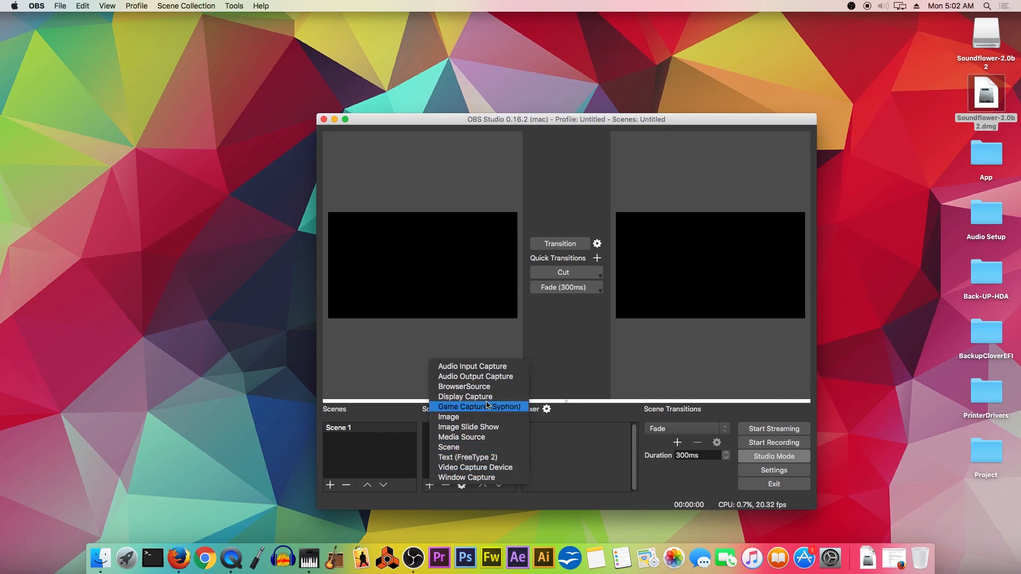
click(465, 397)
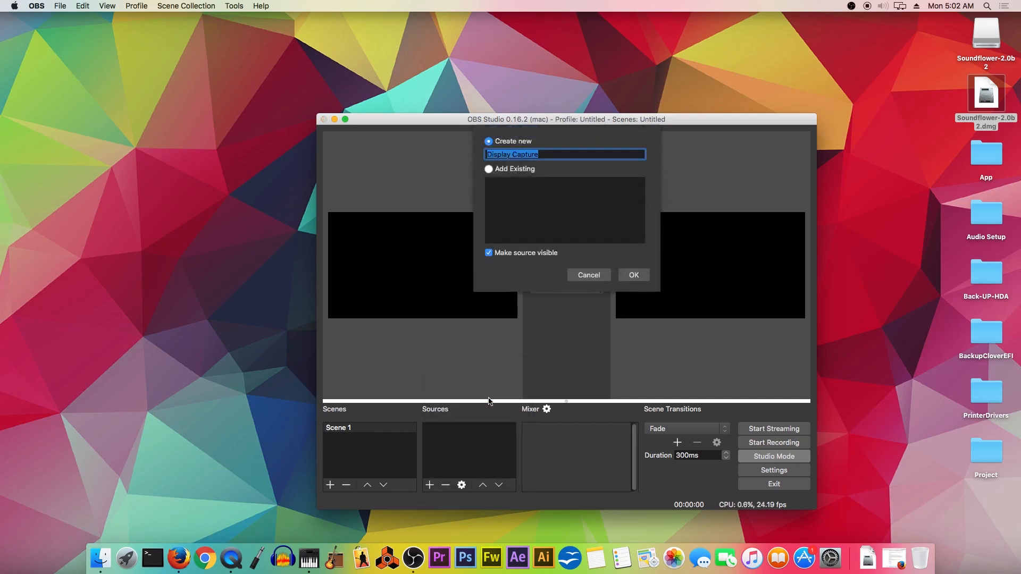
click(633, 275)
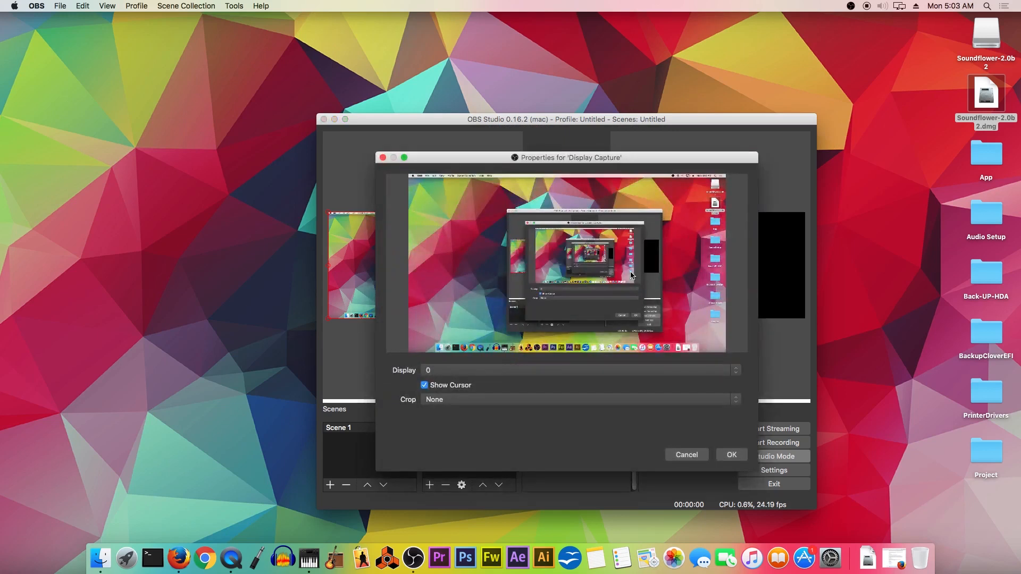
click(731, 455)
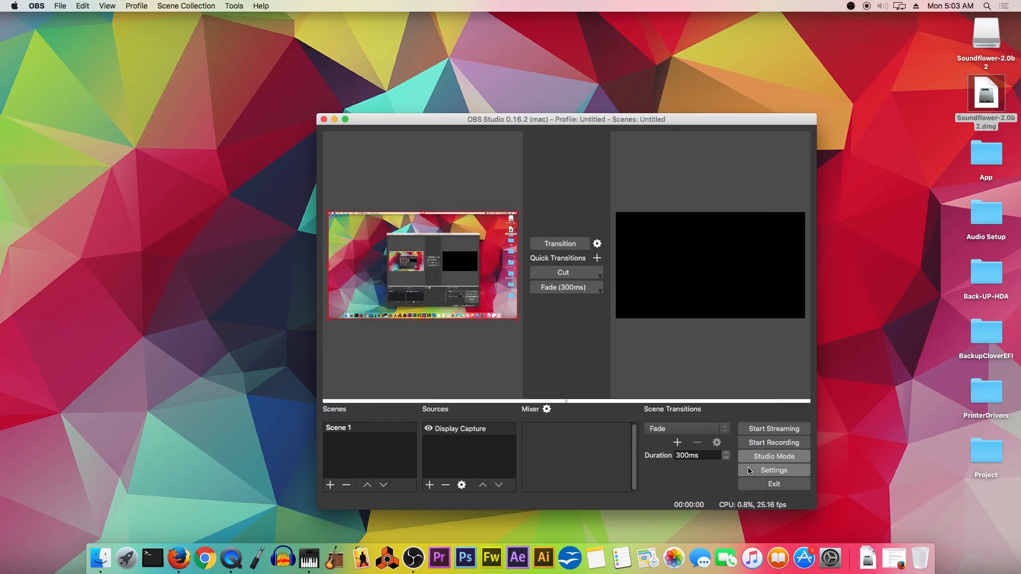
Step: Set Desktop Audio Device to Default in Settings > Audio so Desktop Audio joins the mixer
click(774, 470)
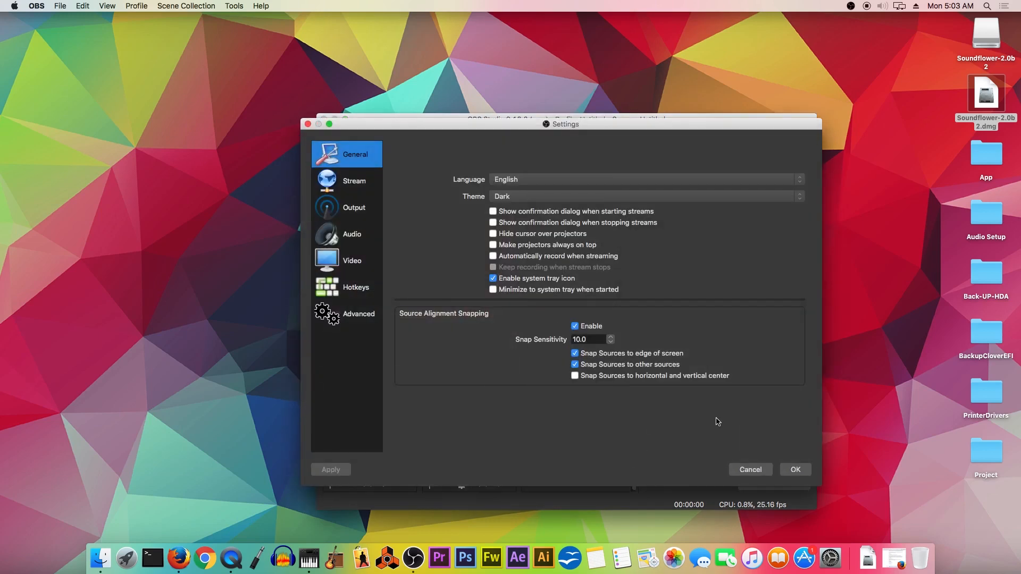
click(352, 234)
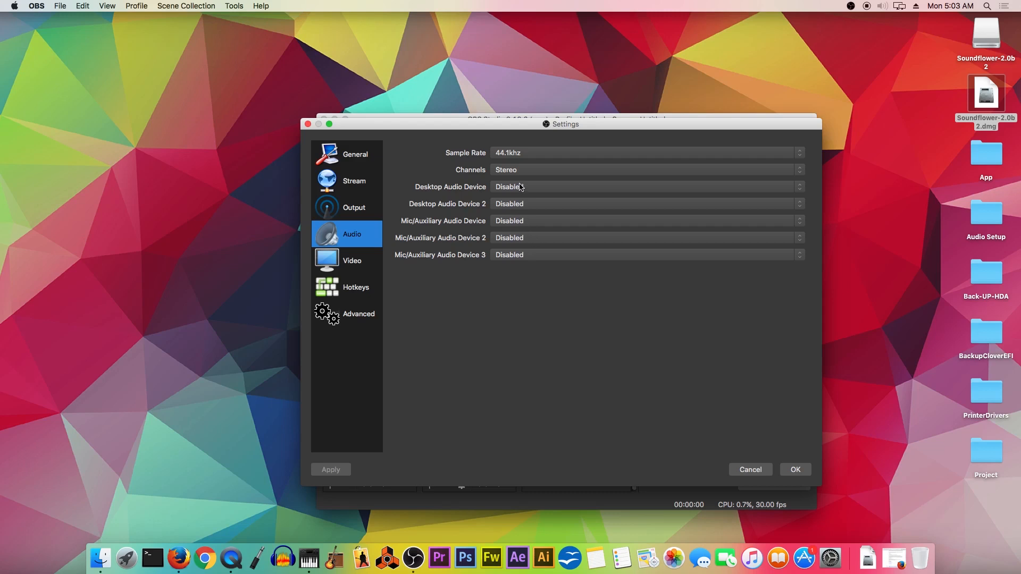
click(645, 187)
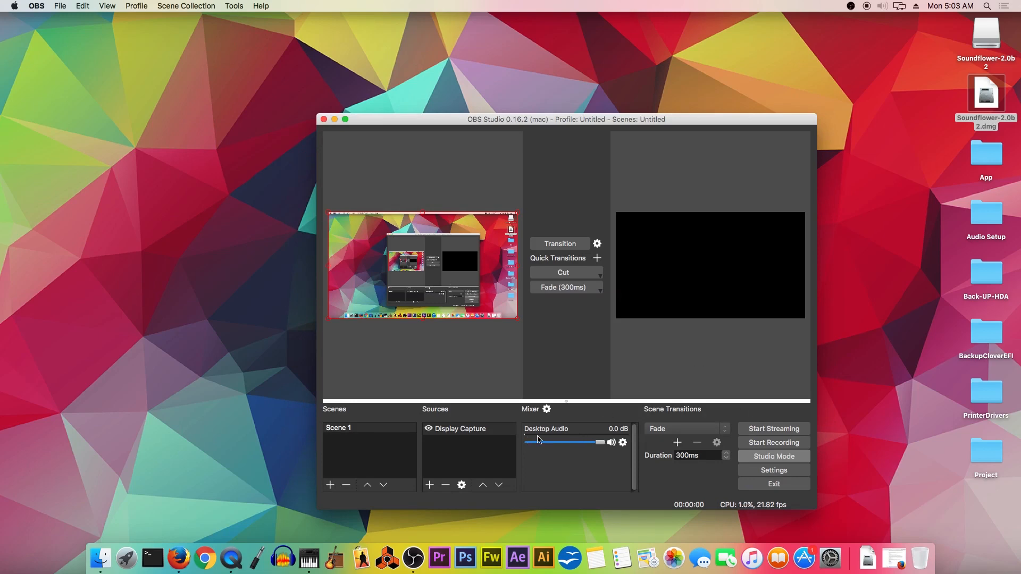
click(773, 470)
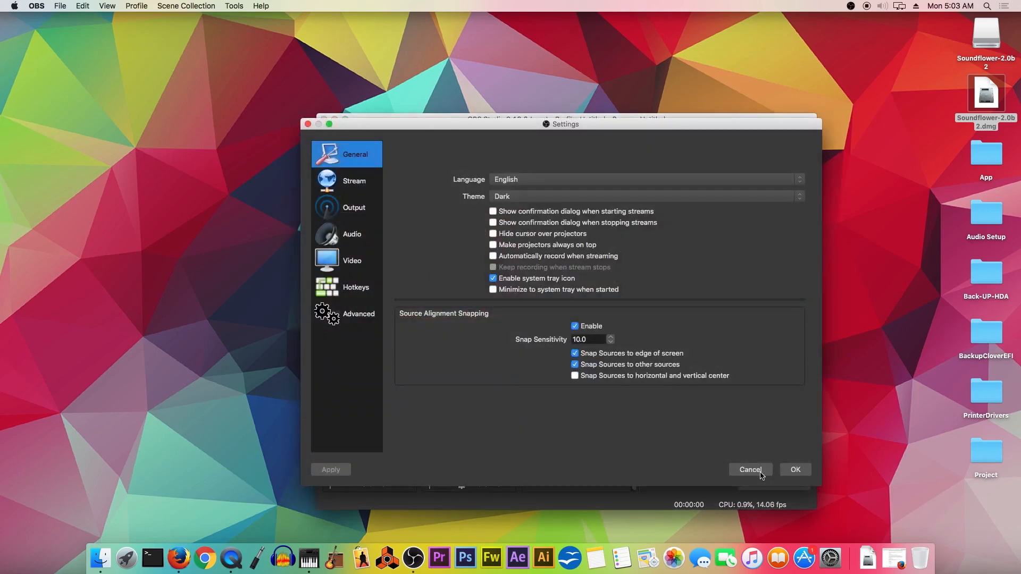
Step: Set Mic/Auxiliary Audio Device to USB PnP Sound Device and save the settings
click(352, 234)
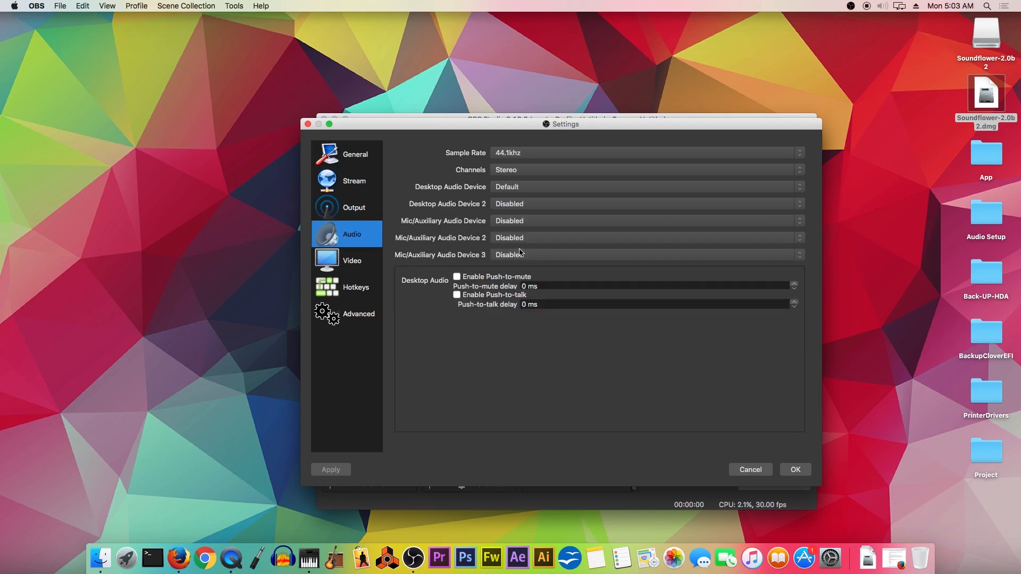
click(644, 221)
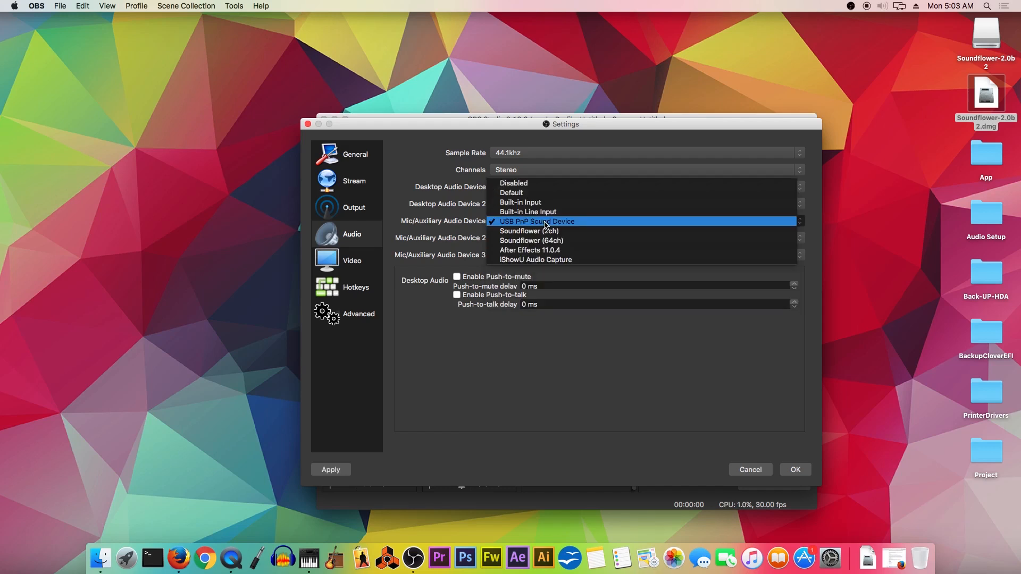
click(537, 221)
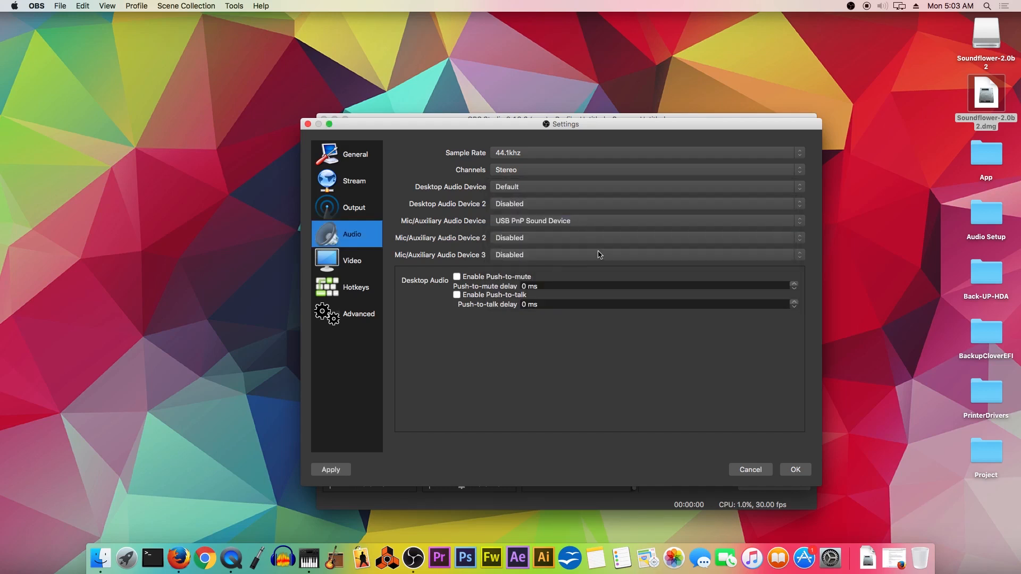
click(795, 469)
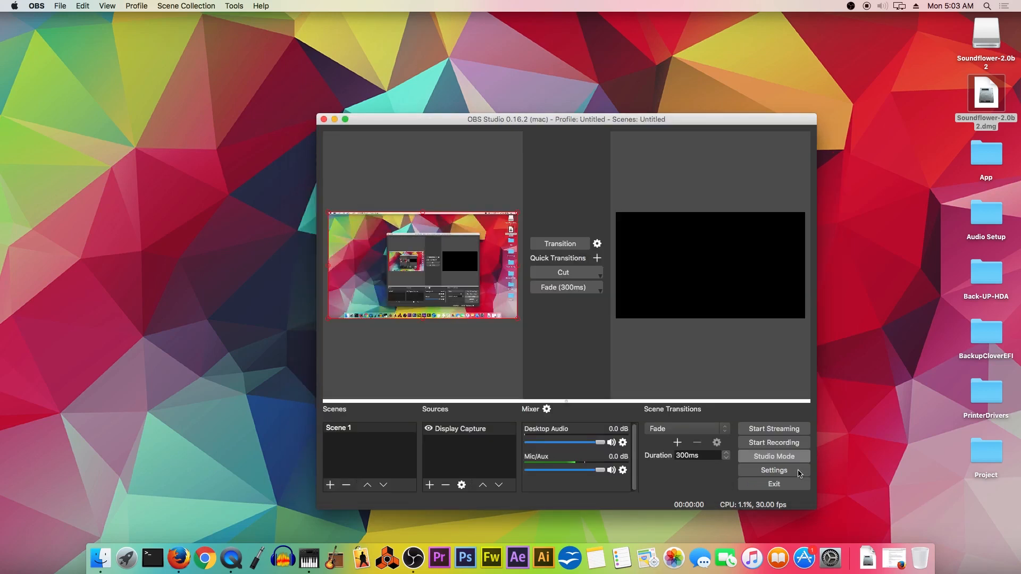
Step: Set the Desktop Audio Device to Disabled in Settings > Audio and apply it
click(773, 470)
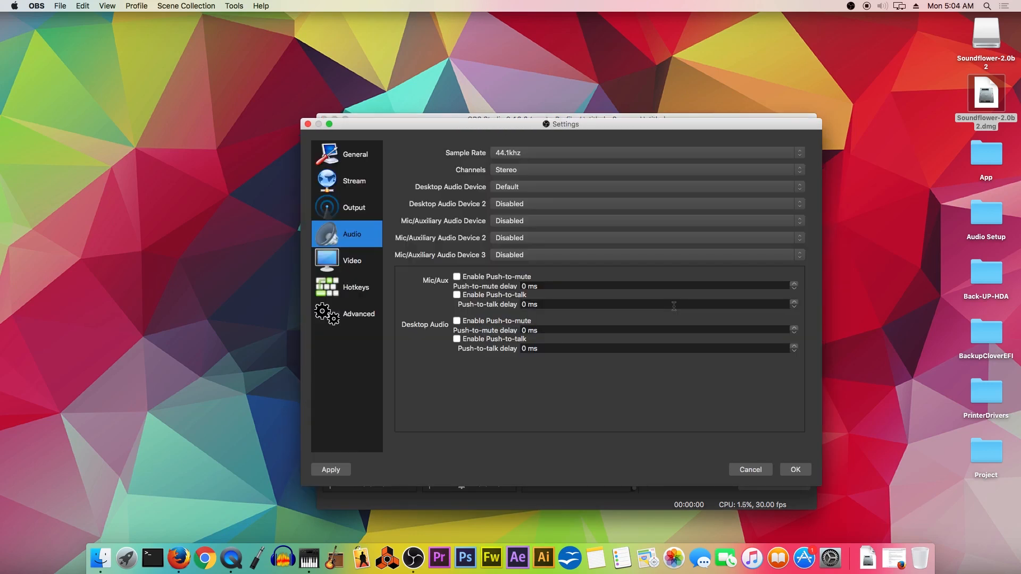
click(644, 220)
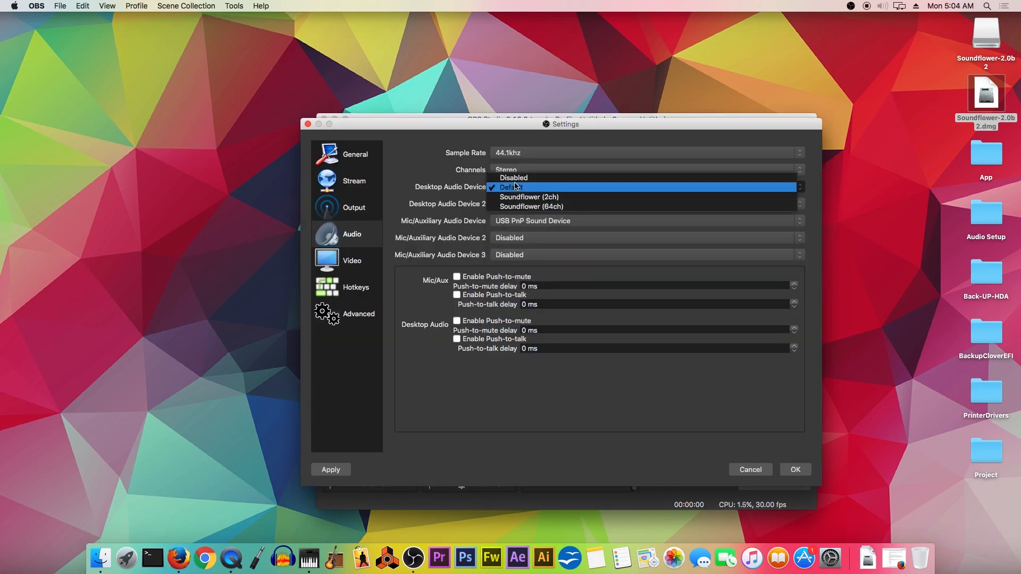
click(514, 178)
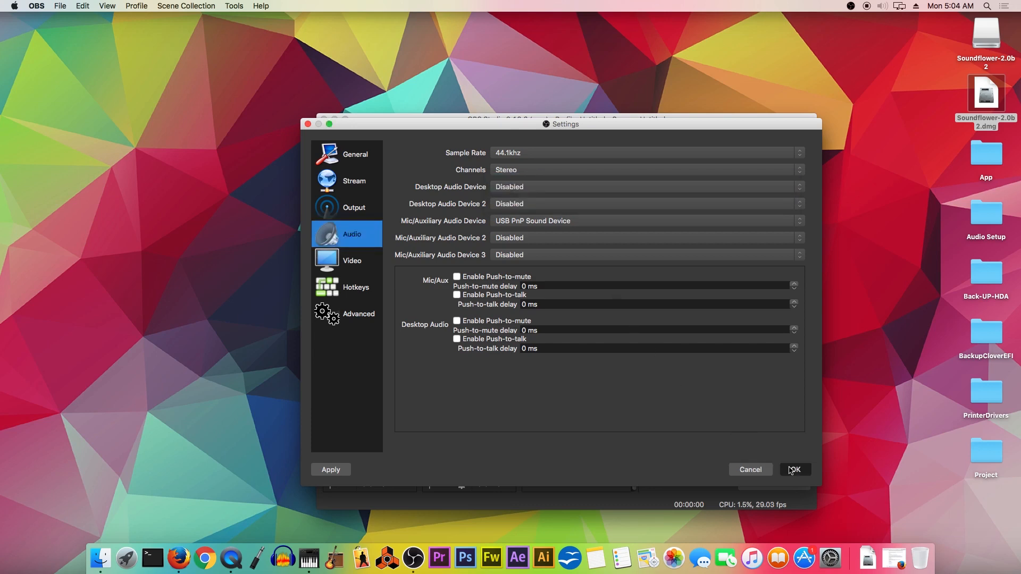
click(795, 470)
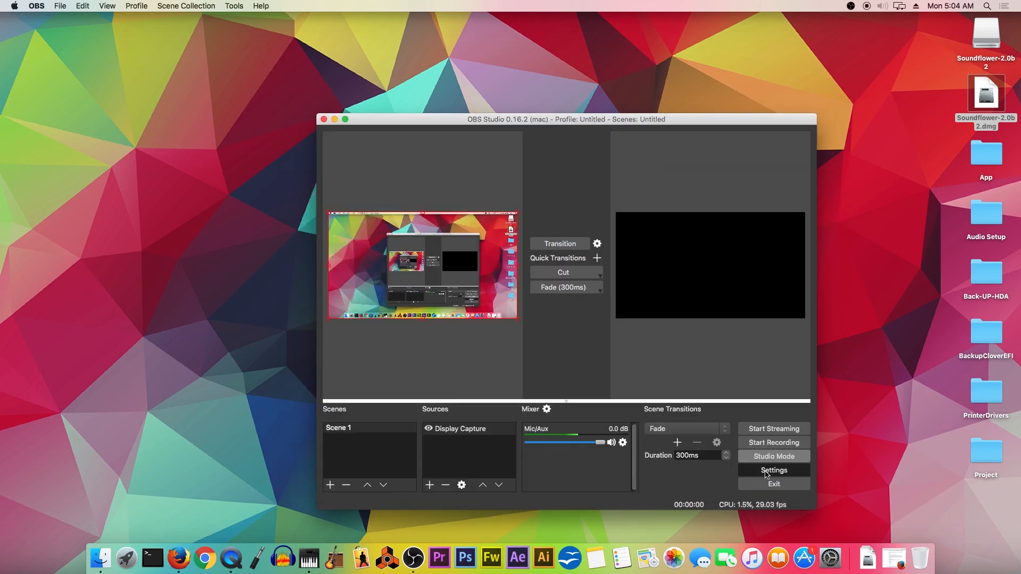
Step: Re-select a desktop audio device so the mixer lists Mic/Aux and Desktop Audio again
click(774, 470)
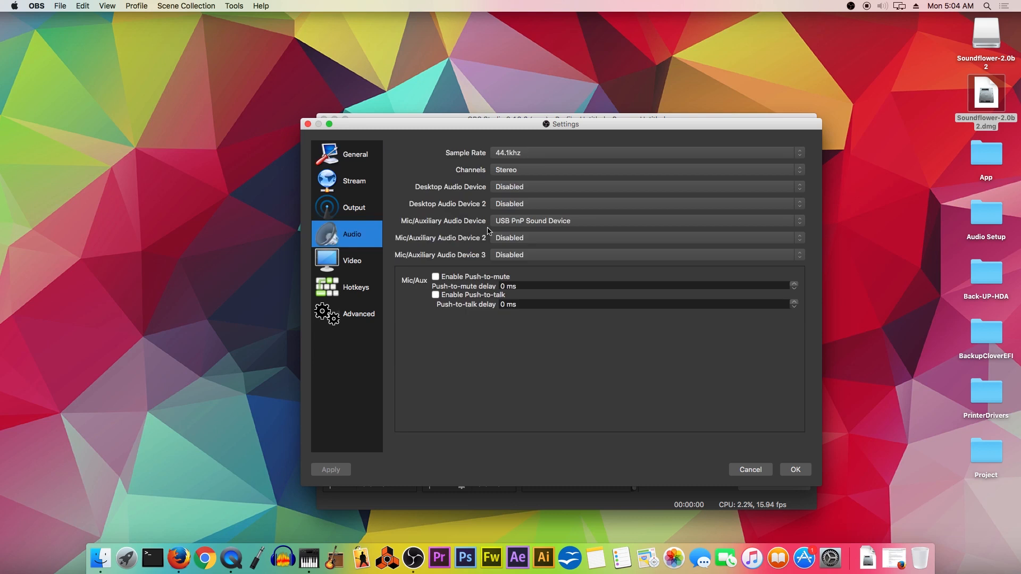
click(646, 187)
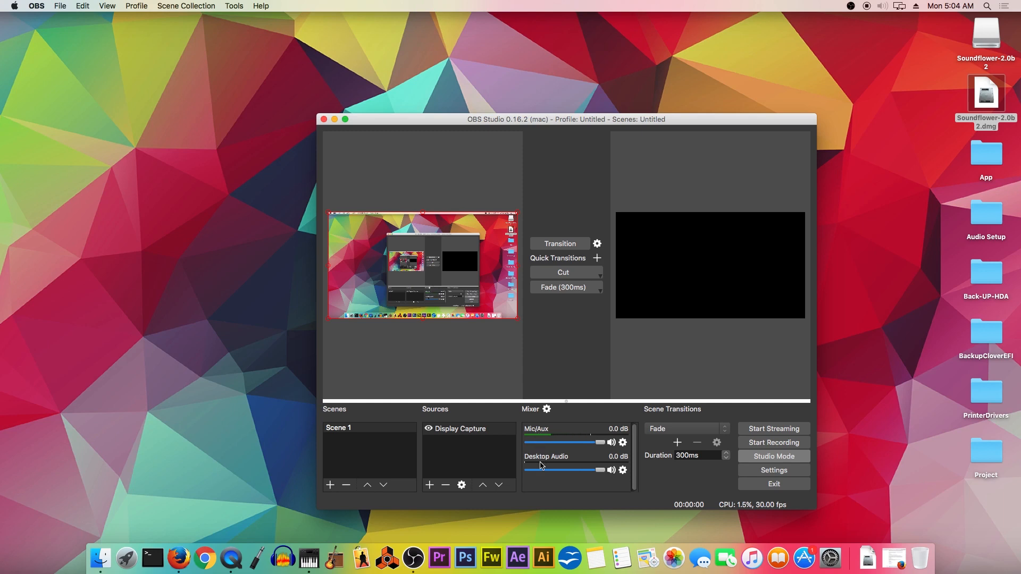
click(177, 558)
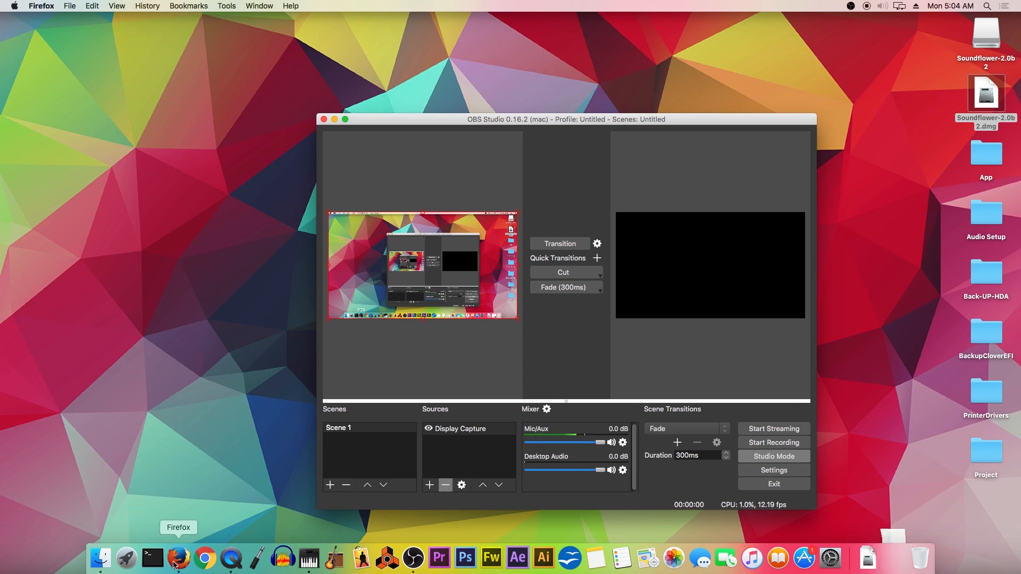
Step: Bring up the YouTube video in Firefox and move the OBS window beside it
click(177, 557)
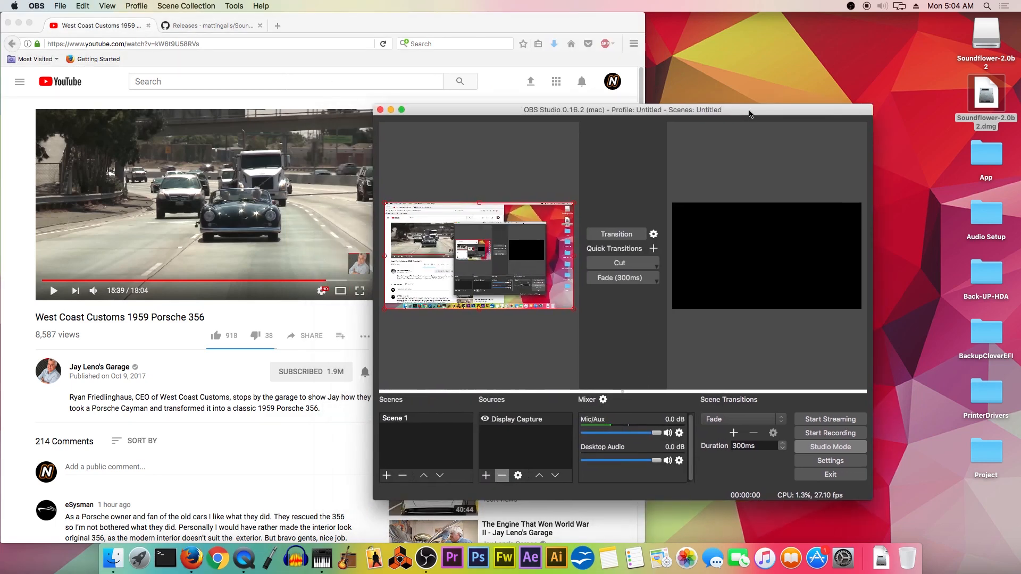
drag(749, 108, 664, 117)
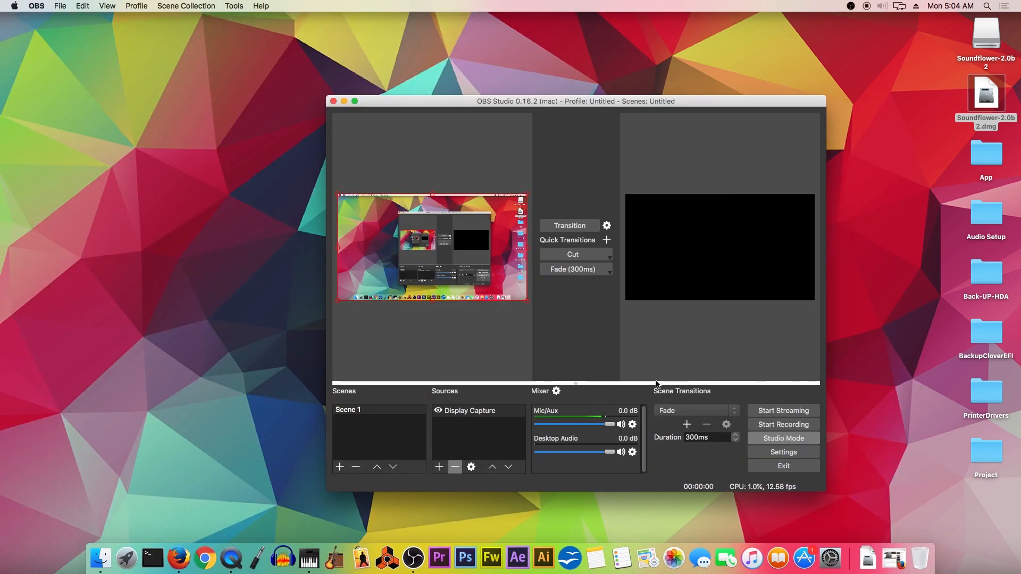
mouse_move(561, 448)
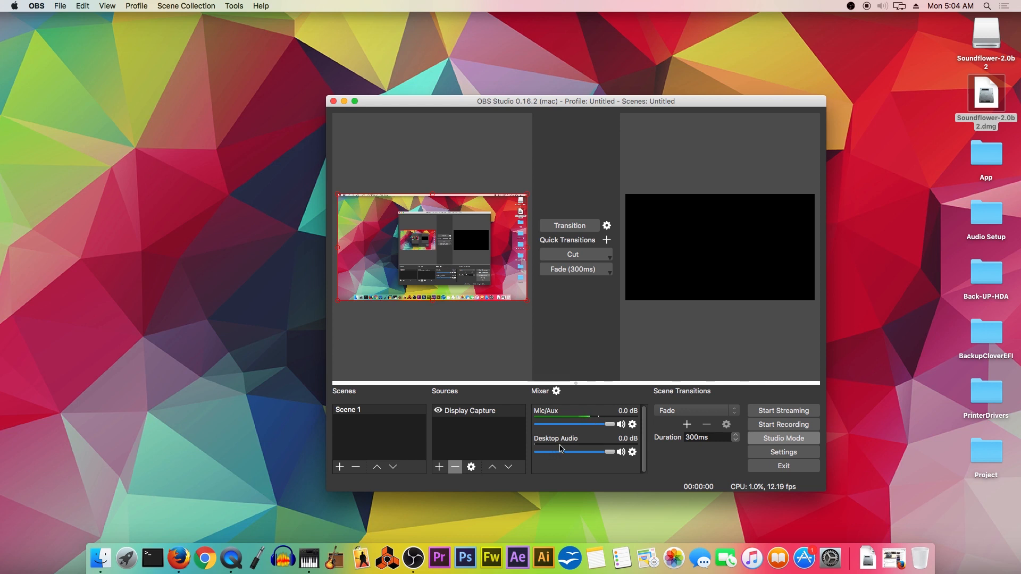